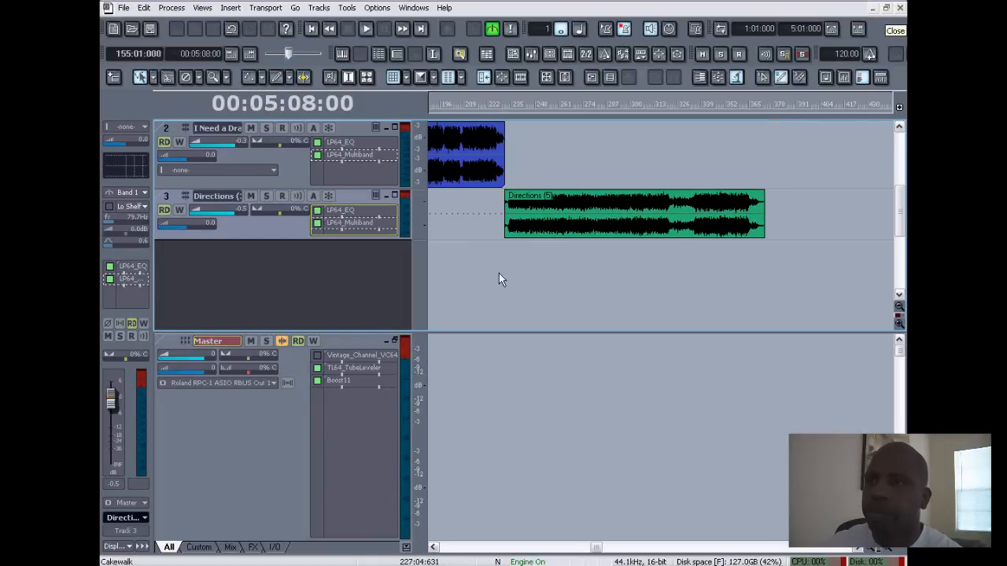
pyautogui.moveTo(586, 295)
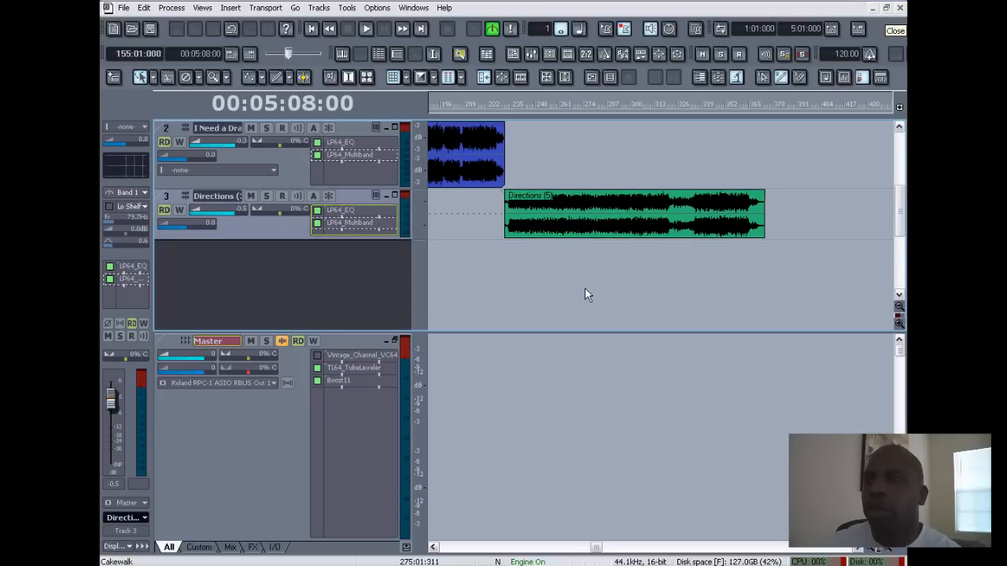
pyautogui.moveTo(587, 280)
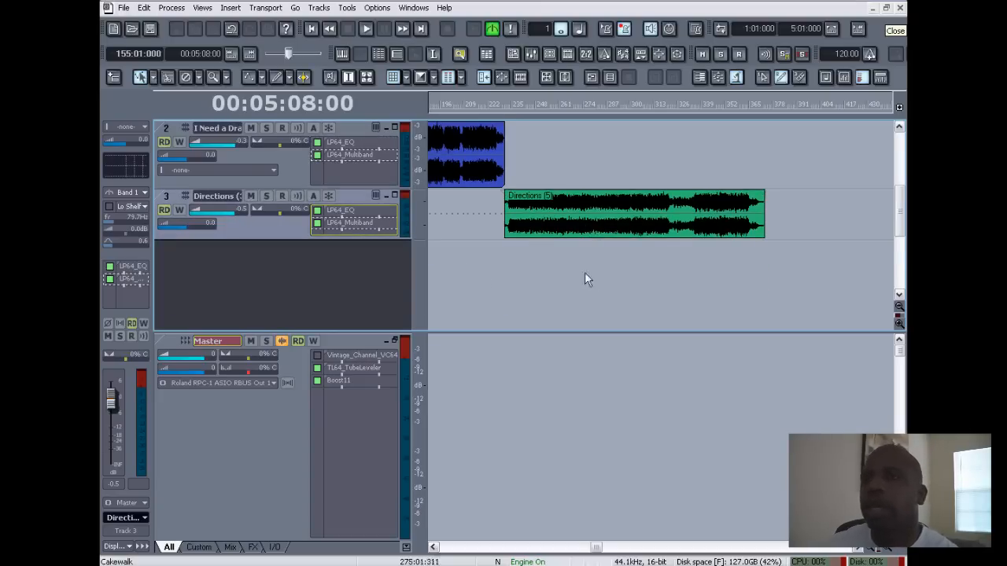
# - Play the project through to 00:12:16, then bring up the Windows Start menu
pyautogui.click(366, 29)
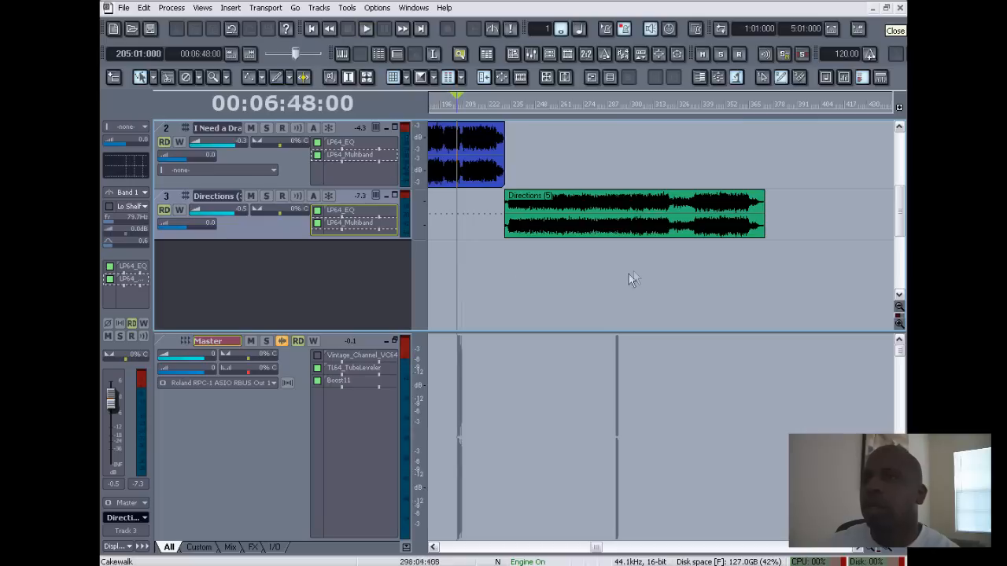
pyautogui.moveTo(710, 274)
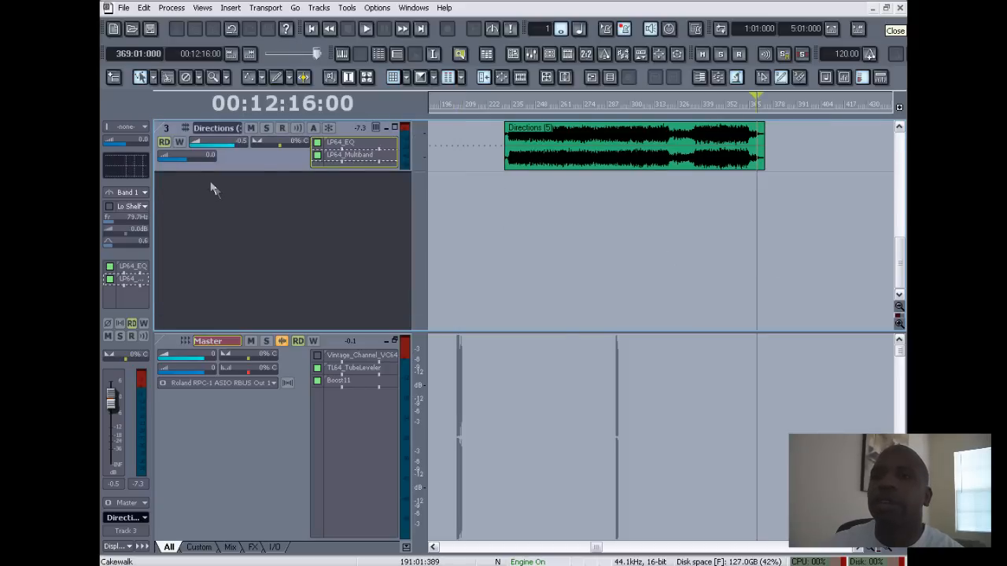
pyautogui.click(123, 7)
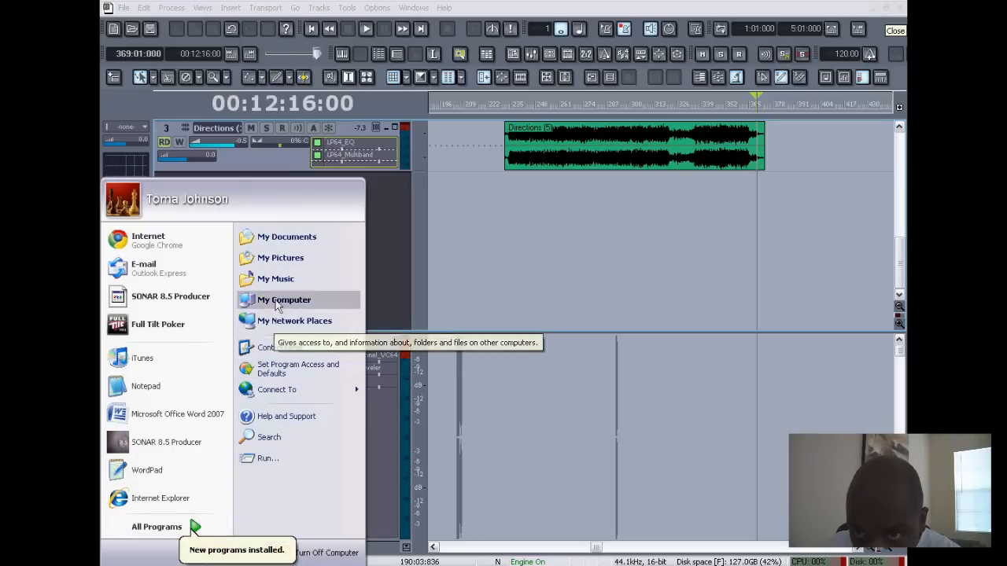
# - Browse My Music > I Am Maskerade > Originals and drop My Heart Wanna Dance.wav into the project
pyautogui.click(275, 279)
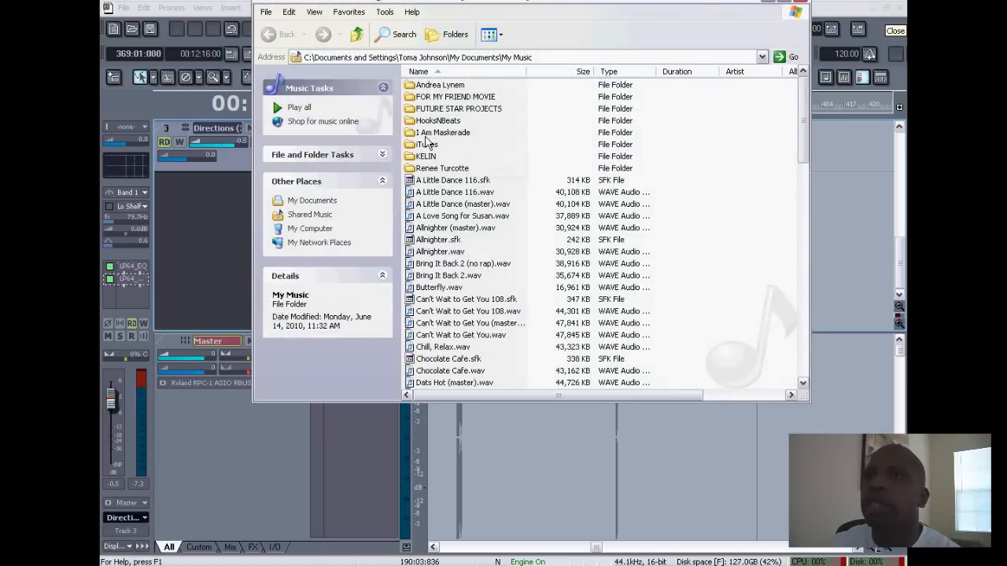
pyautogui.doubleClick(444, 132)
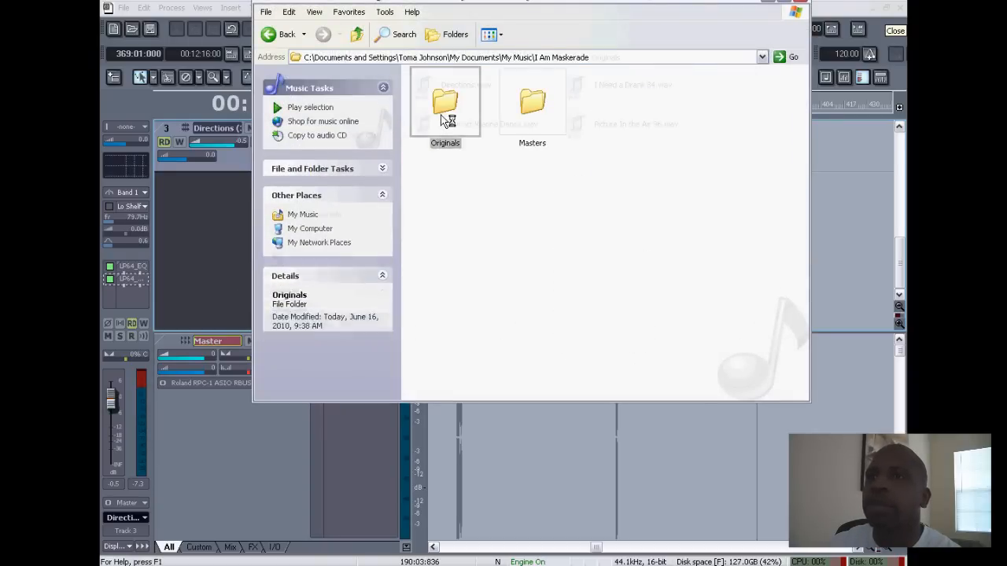
pyautogui.doubleClick(446, 101)
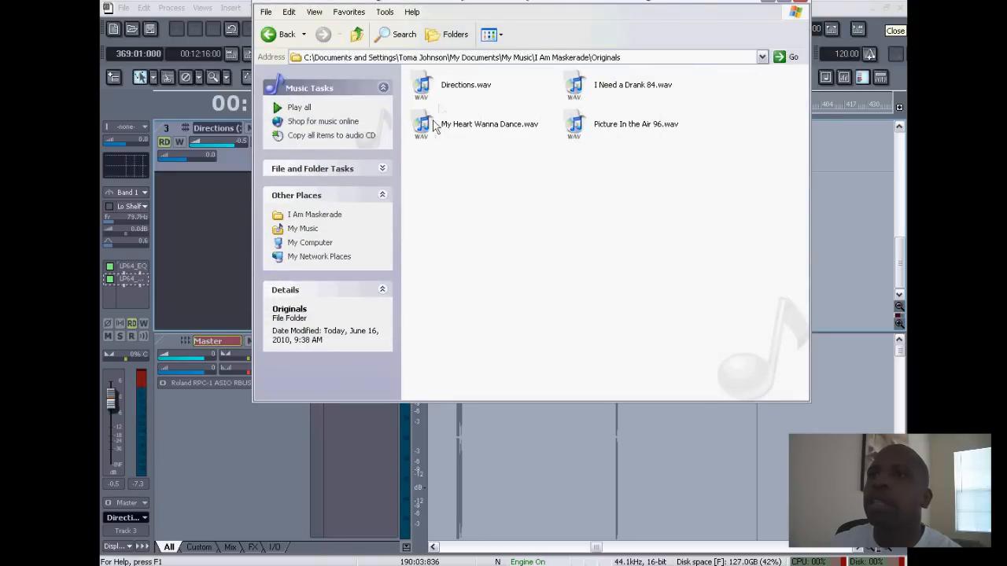
pyautogui.moveTo(523, 140)
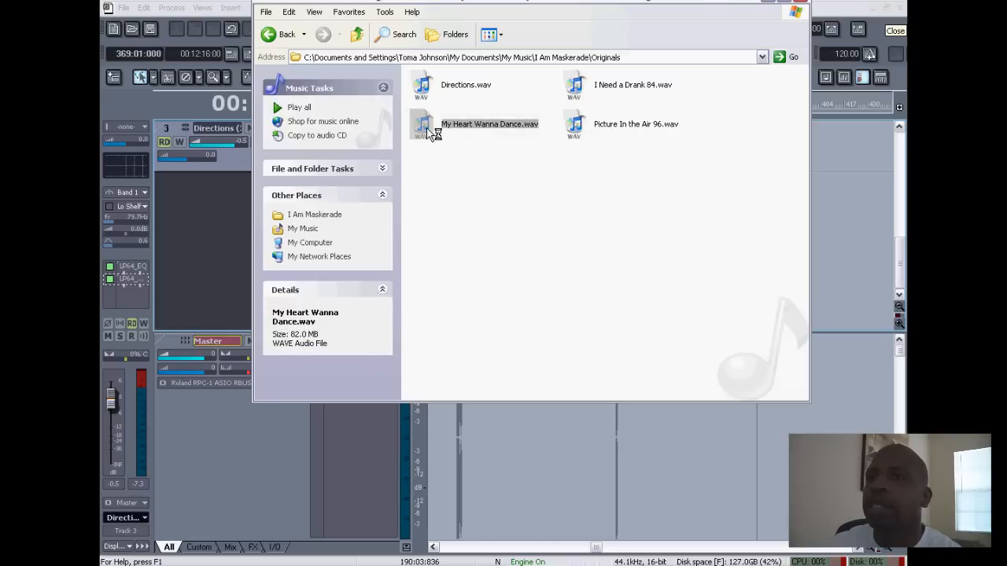
pyautogui.moveTo(437, 132)
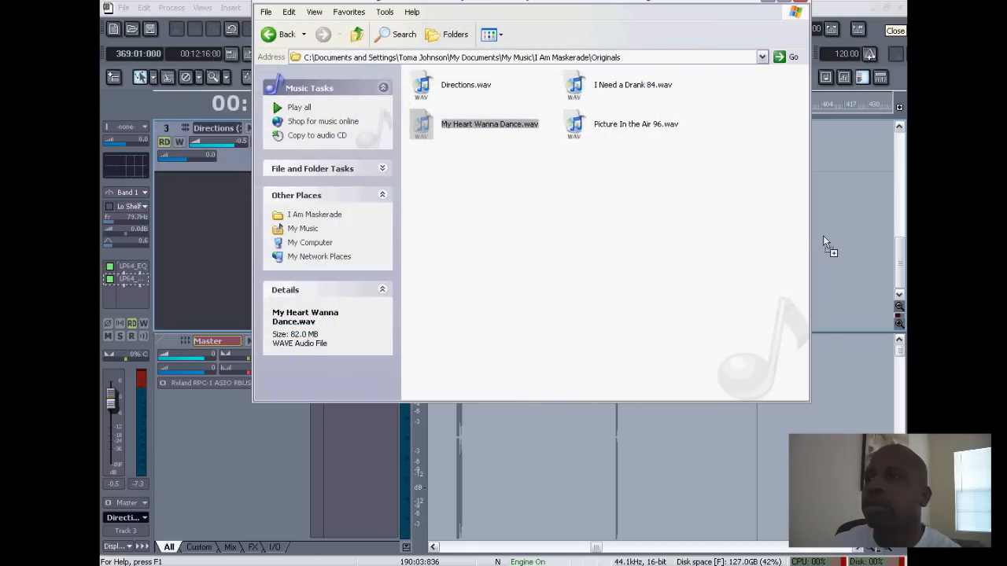
pyautogui.doubleClick(489, 123)
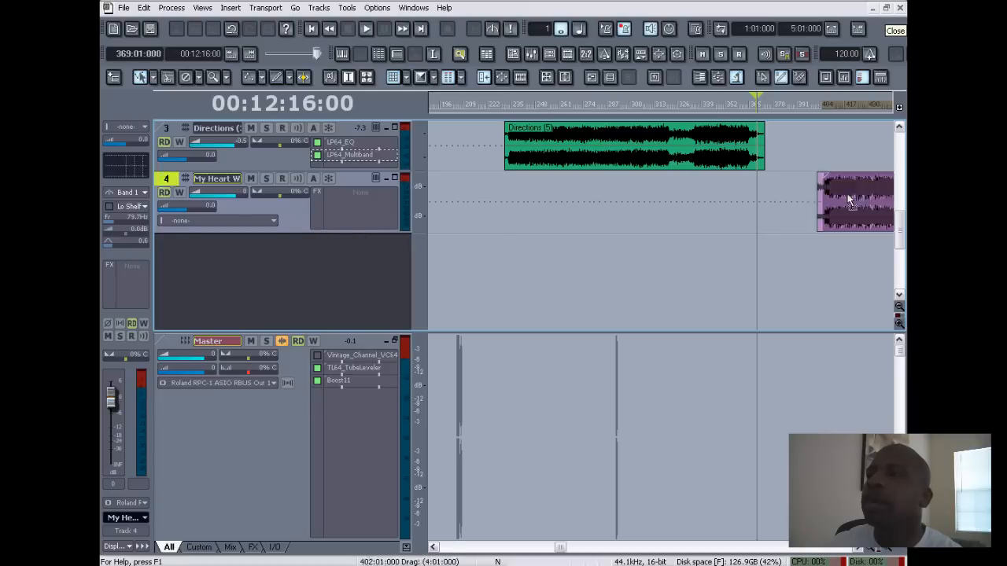
# - Slide the My Heart Wanna Dance clip left to begin exactly where Directions ends
pyautogui.moveTo(856, 200); pyautogui.dragTo(798, 201)
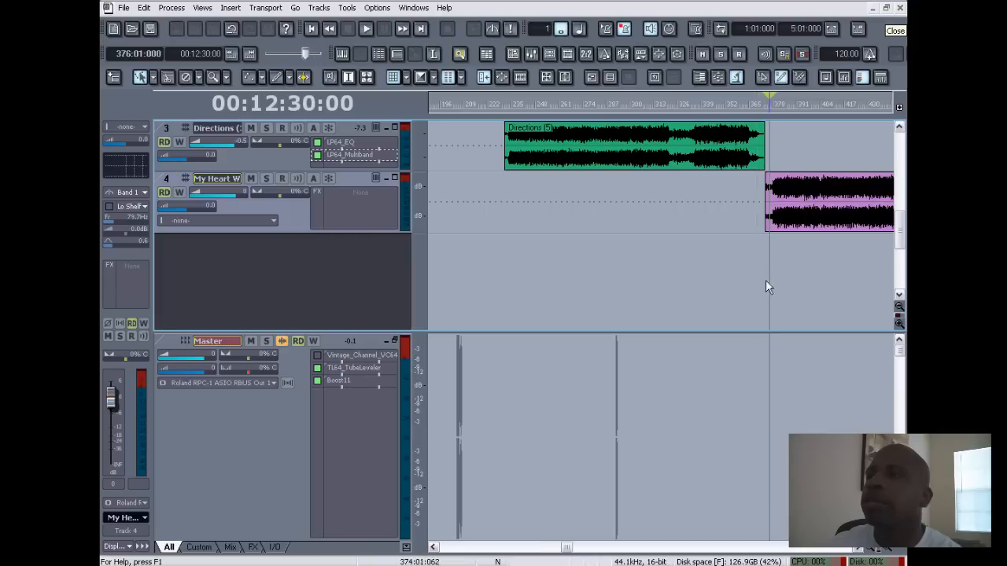
pyautogui.click(365, 29)
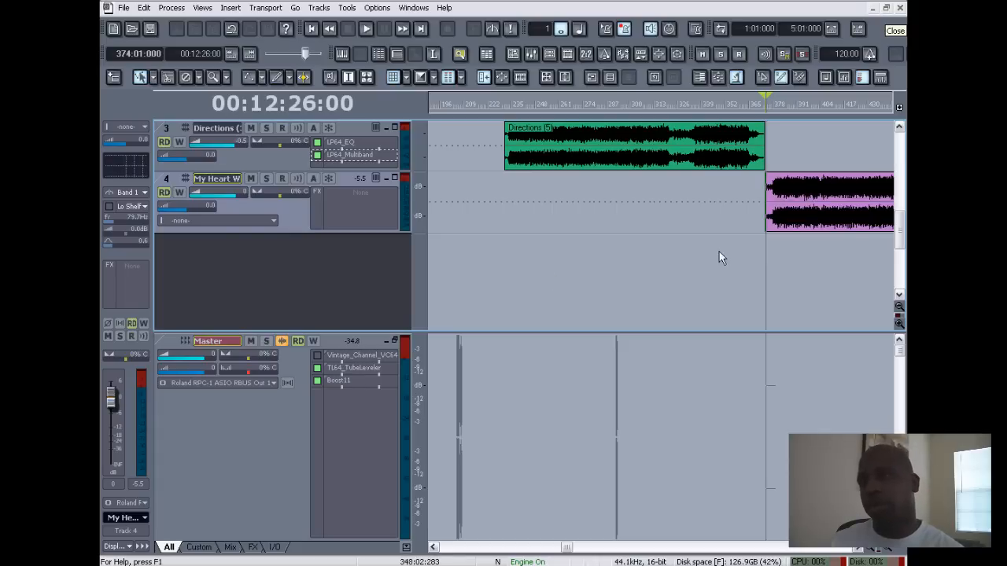
pyautogui.moveTo(650, 275)
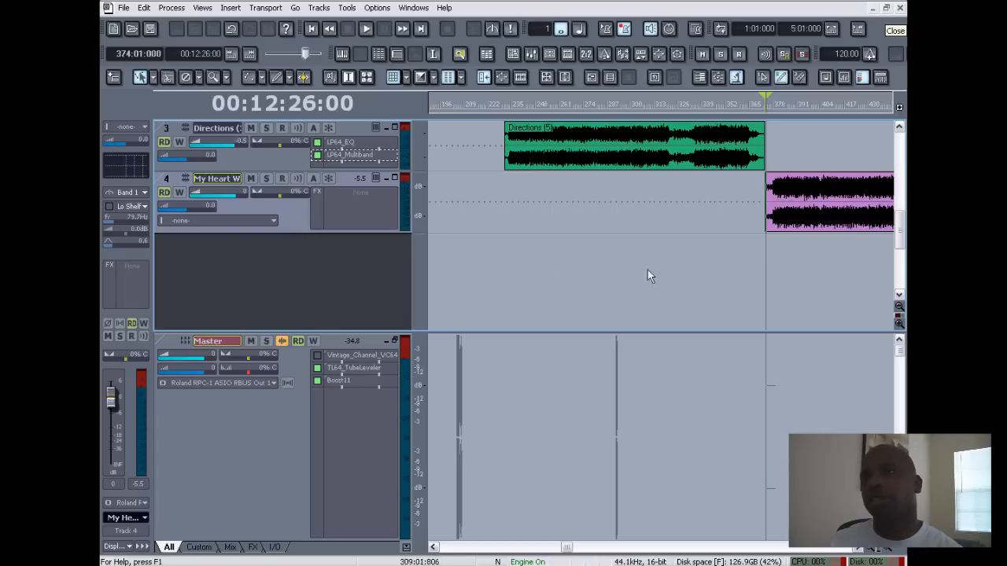
pyautogui.moveTo(630, 294)
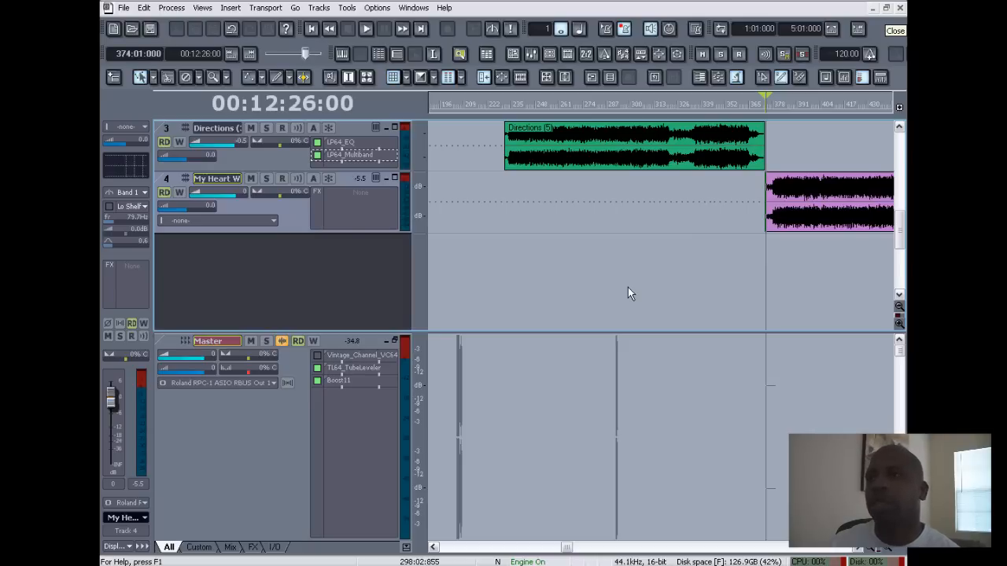
pyautogui.moveTo(602, 299)
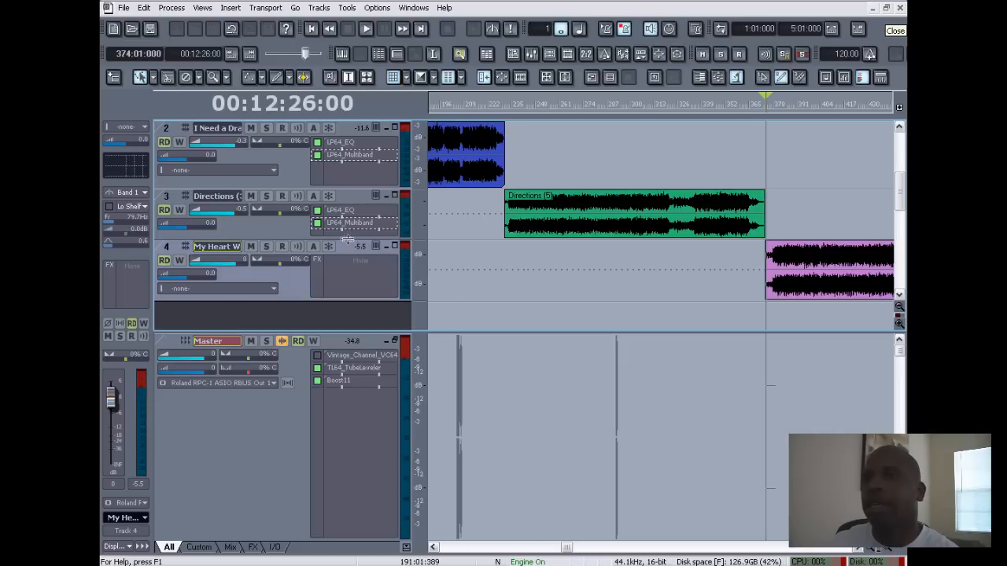
pyautogui.moveTo(438, 220)
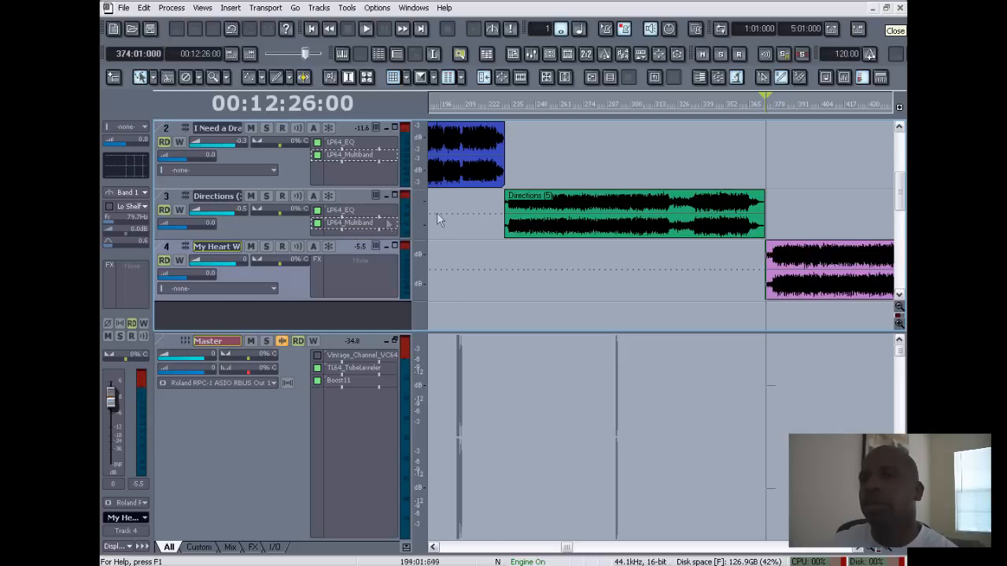
pyautogui.moveTo(341, 210)
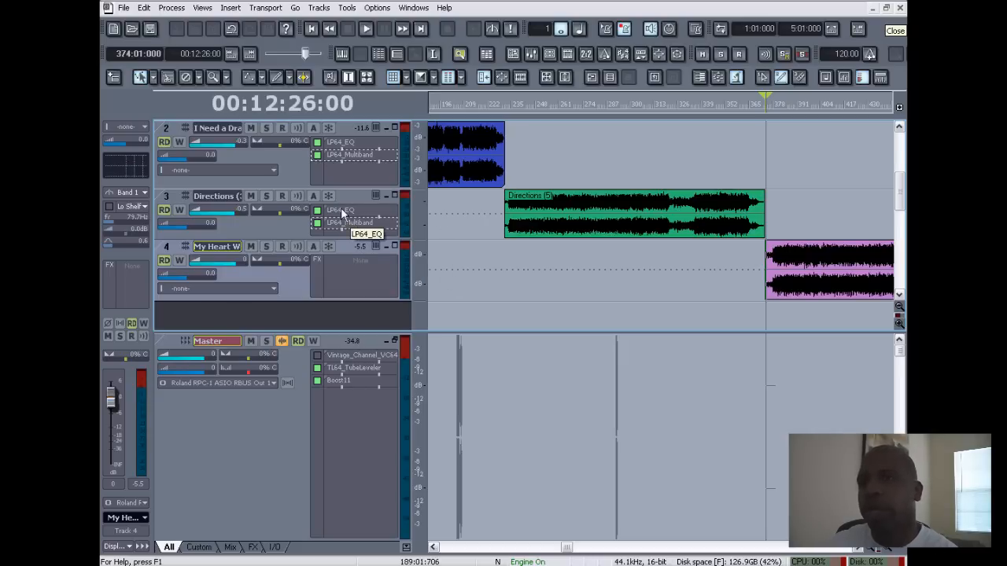
pyautogui.doubleClick(341, 209)
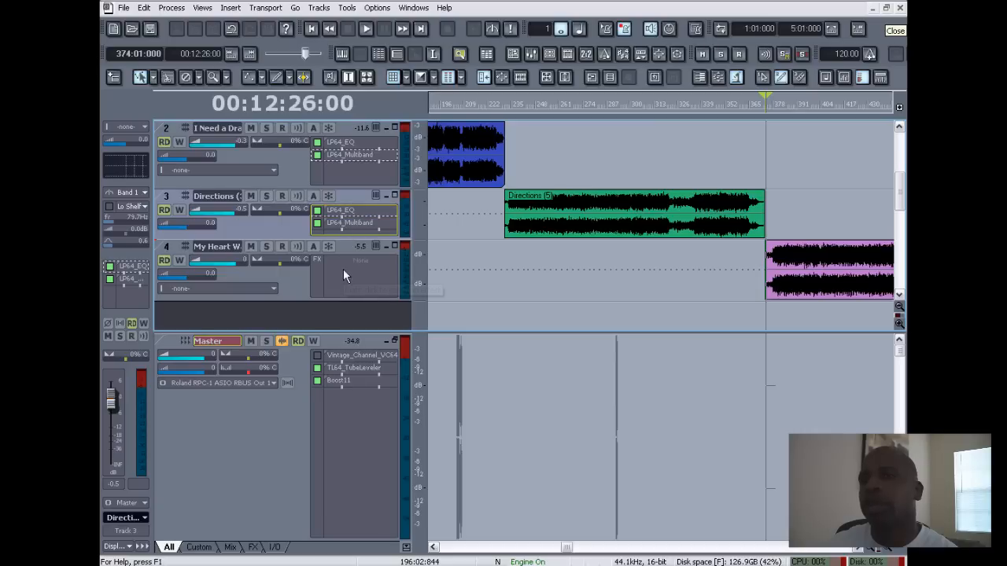
# - Insert a Linear EQ (LP64_EQ) into the My Heart Wanna Dance track's FX bin
pyautogui.rightClick(354, 267)
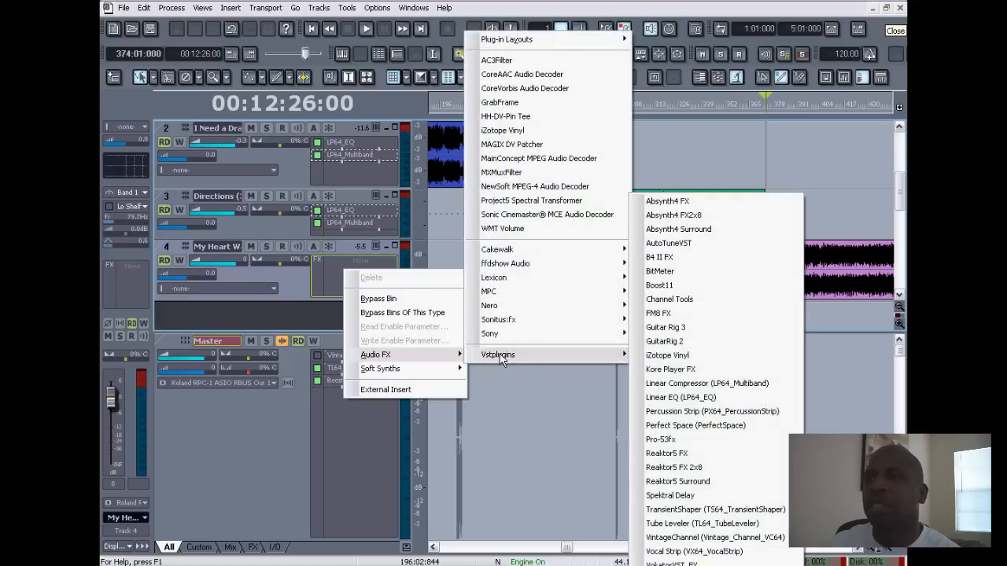
pyautogui.moveTo(680, 397)
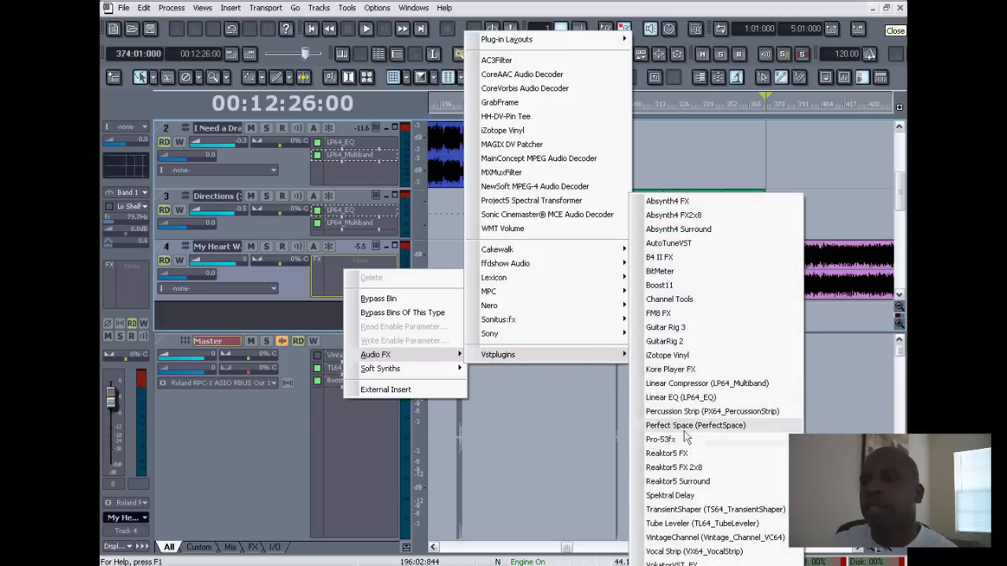
pyautogui.moveTo(680, 397)
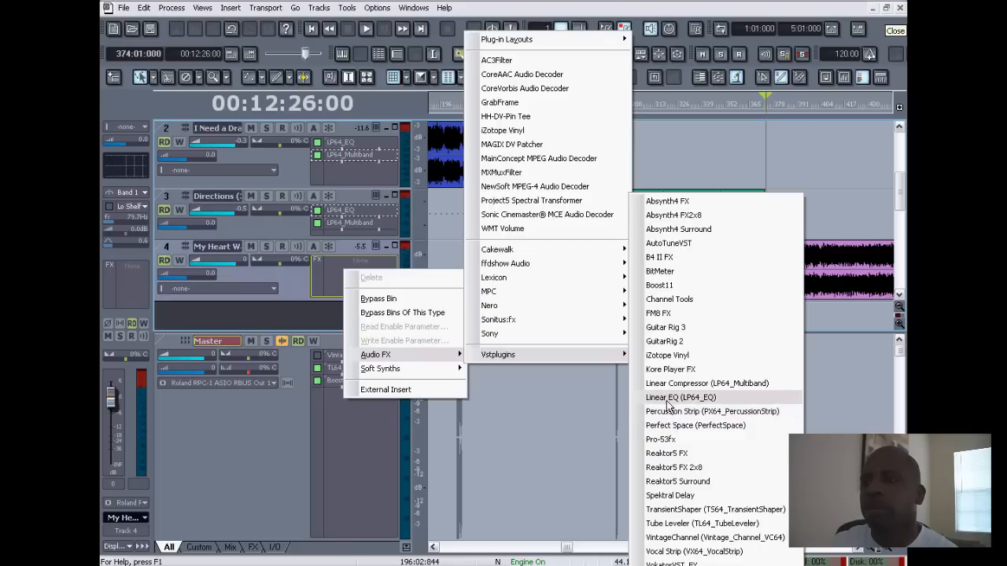
pyautogui.click(680, 397)
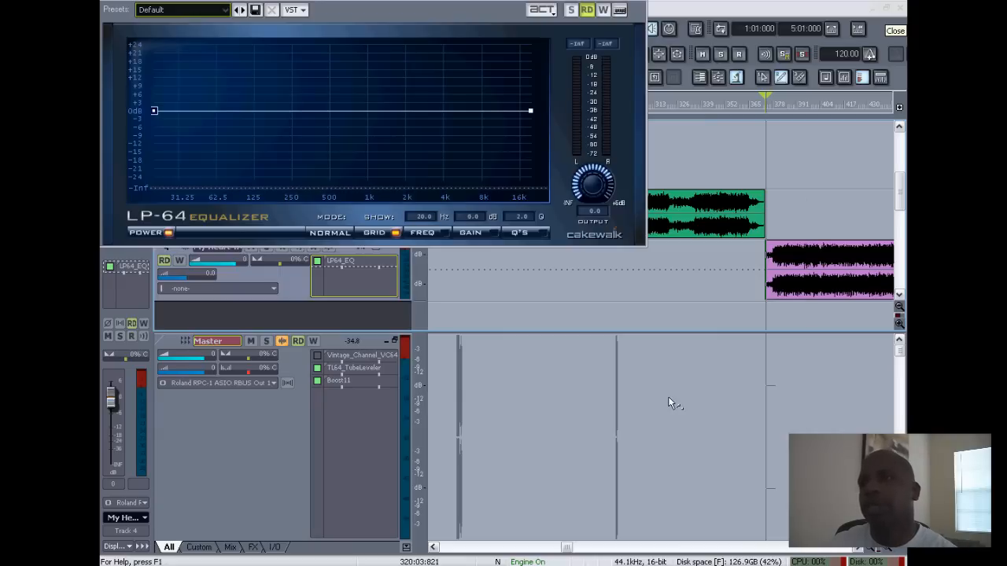
pyautogui.moveTo(667, 400)
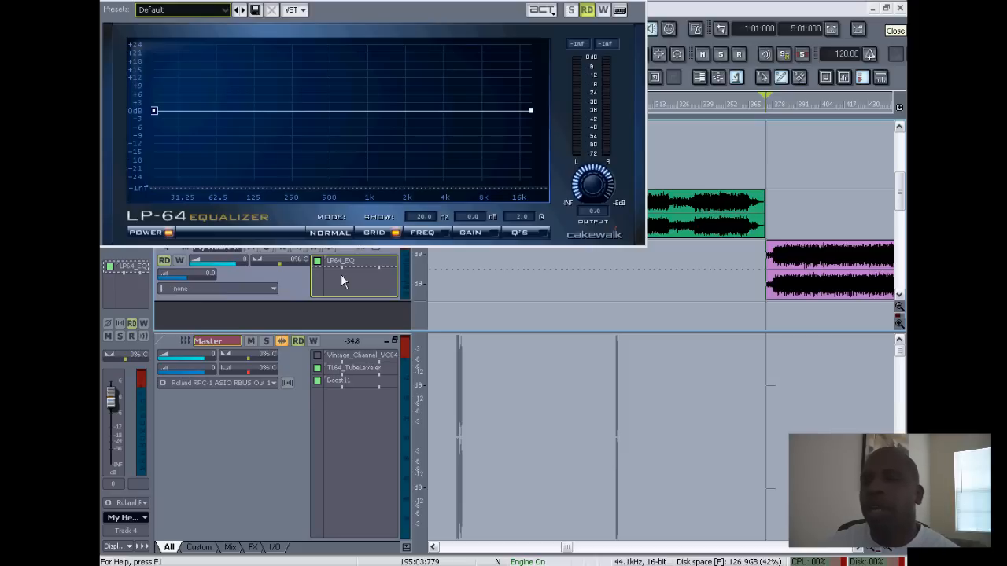
# - Add the LP-64 Multiband compressor to the My Heart Wanna Dance track's FX bin
pyautogui.rightClick(354, 279)
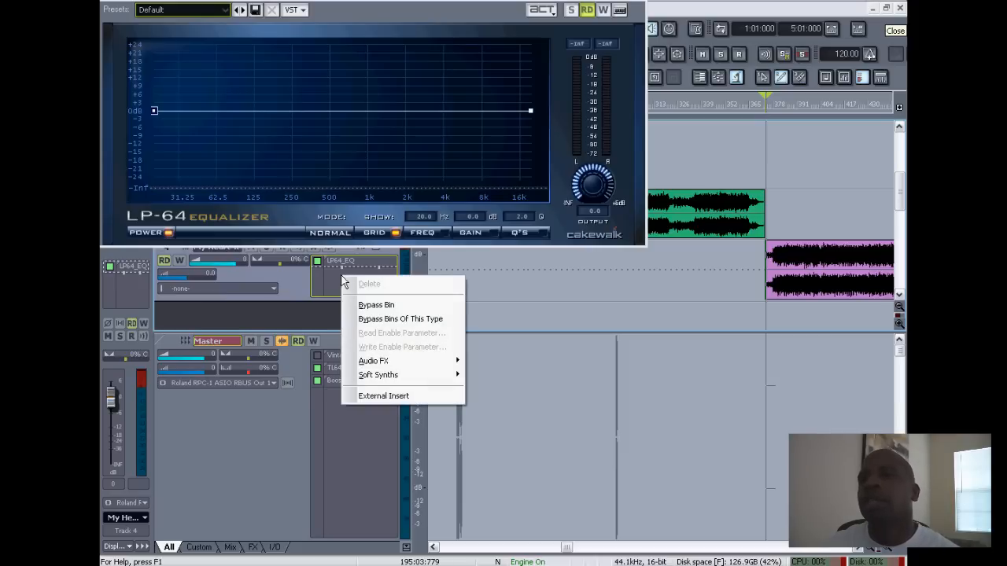
pyautogui.moveTo(373, 360)
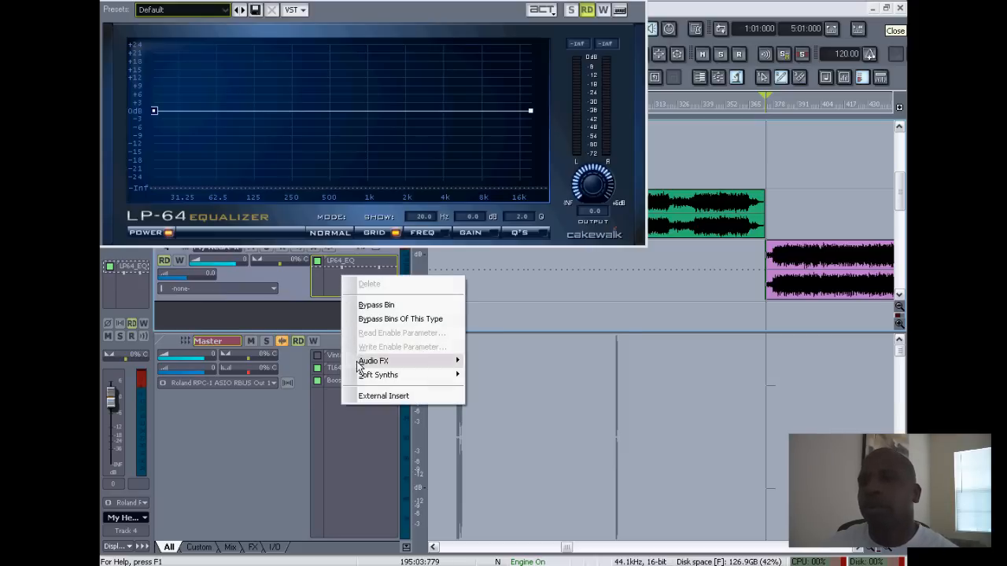
pyautogui.click(373, 360)
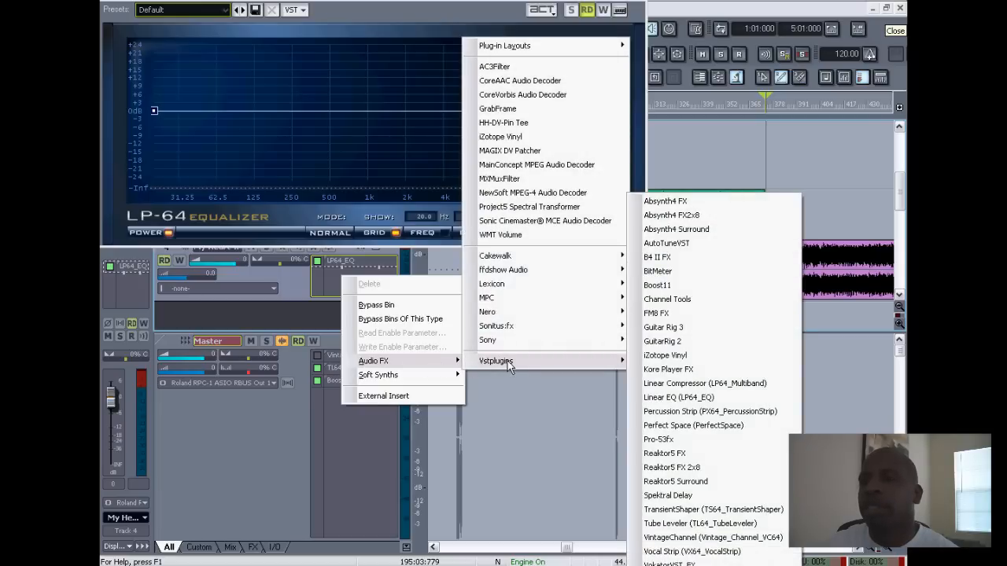
pyautogui.moveTo(495, 325)
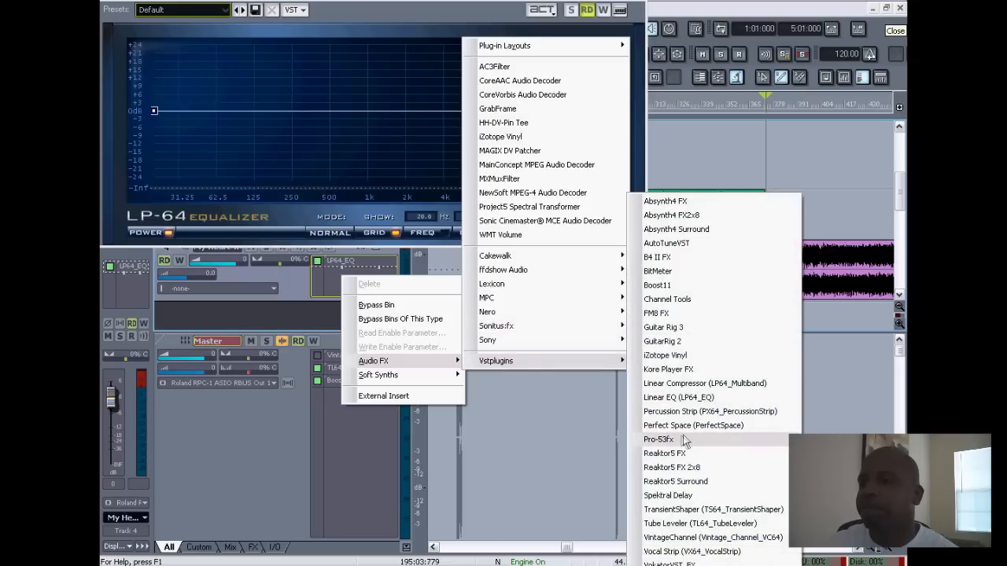
pyautogui.moveTo(670, 448)
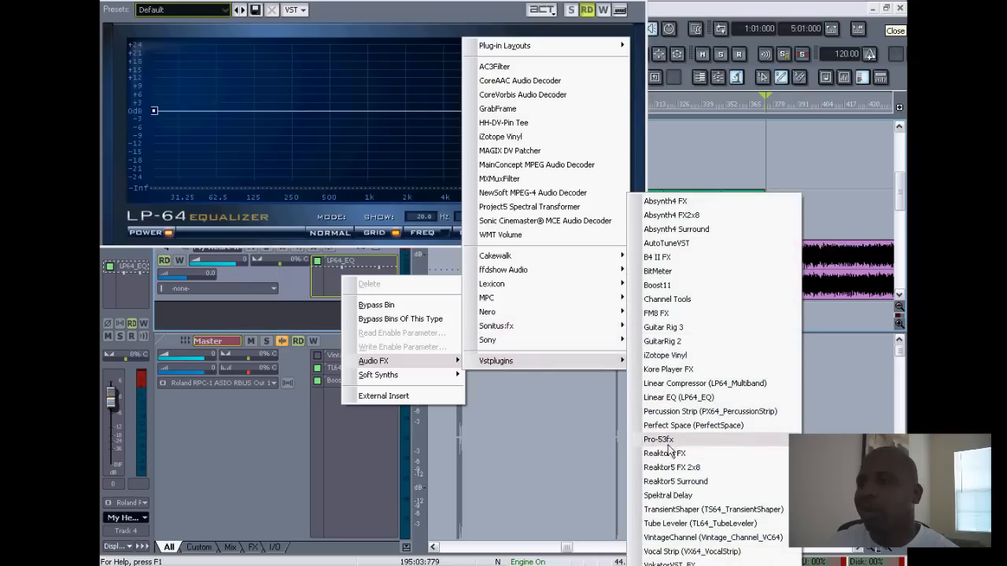
pyautogui.moveTo(693, 425)
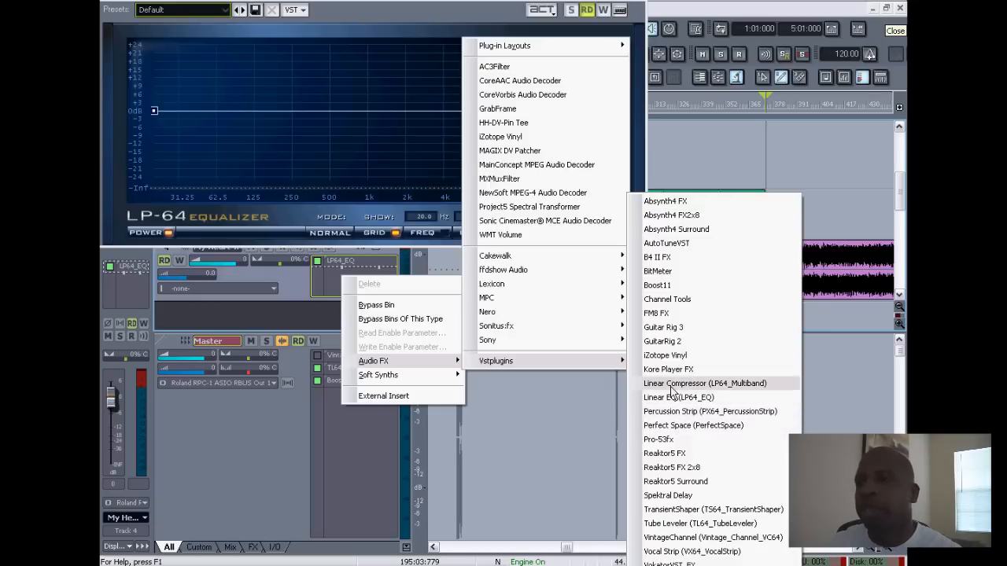
pyautogui.click(705, 383)
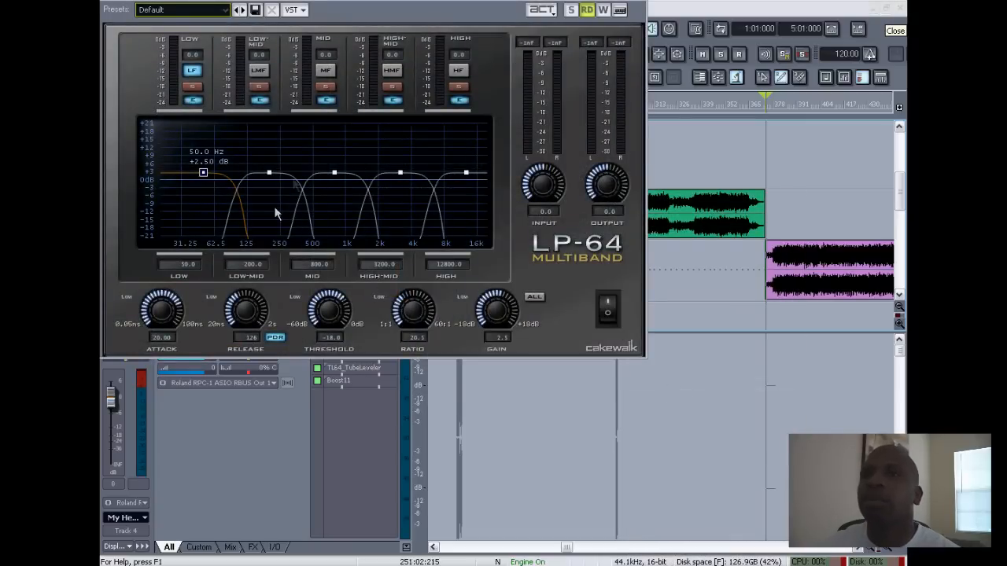
pyautogui.moveTo(380, 61)
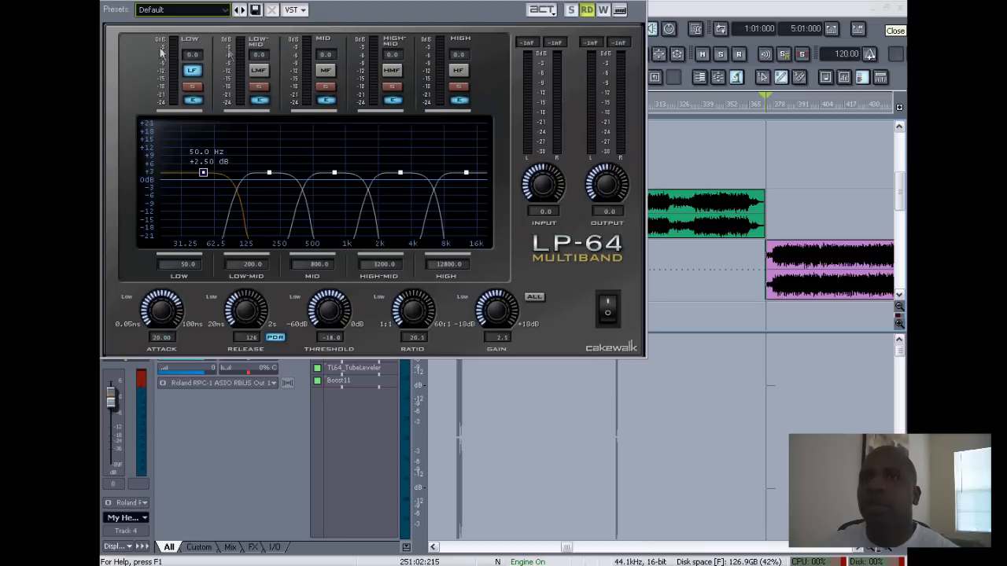
pyautogui.moveTo(320, 49)
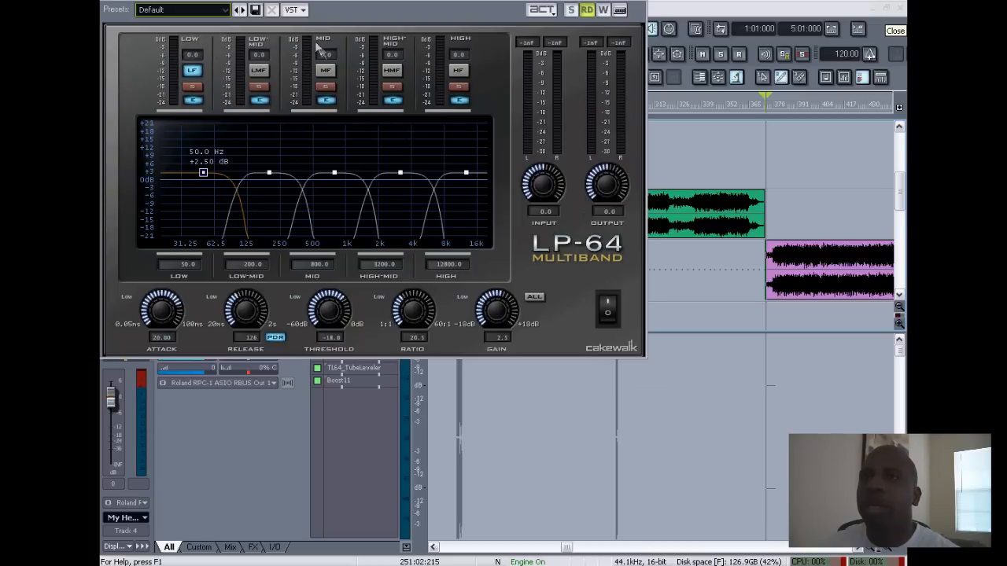
pyautogui.moveTo(428, 131)
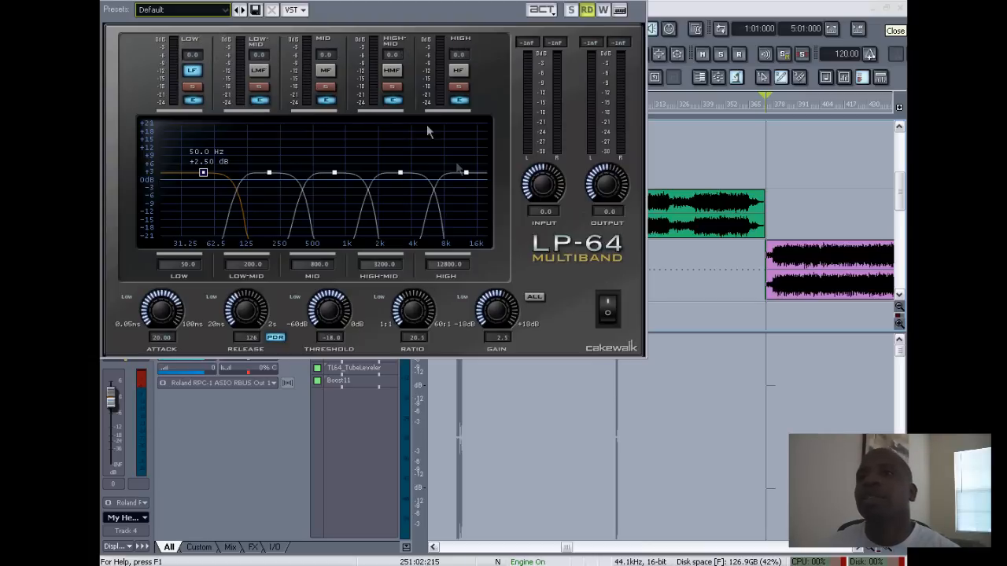
pyautogui.moveTo(471, 188)
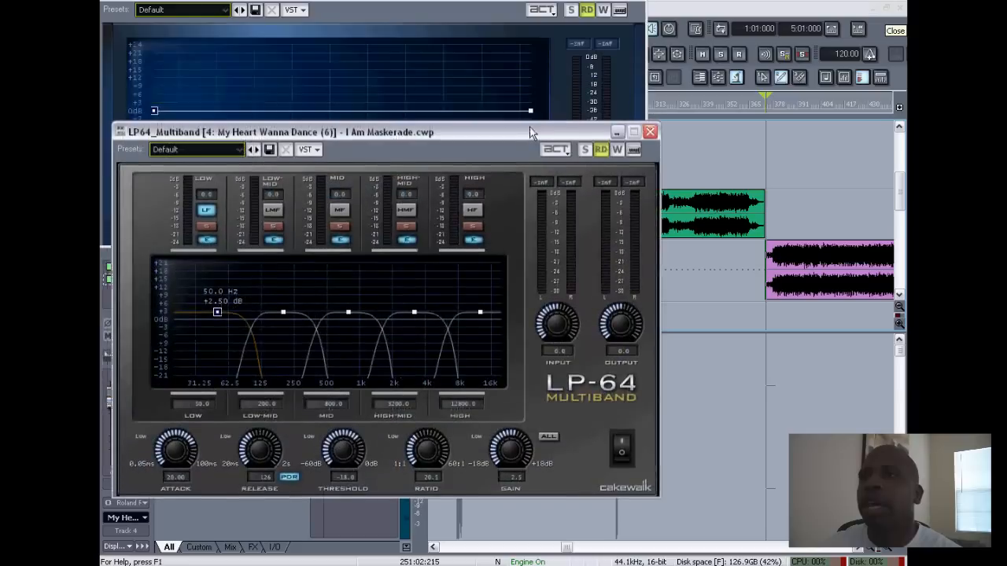
# - Close the LP64 EQ and Multiband effect windows
pyautogui.click(650, 132)
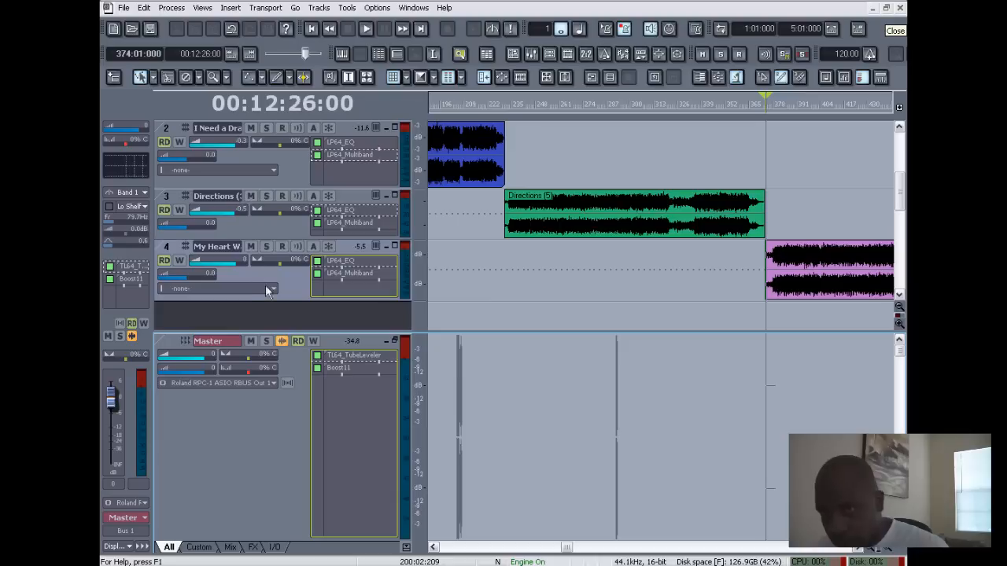
pyautogui.moveTo(275, 291)
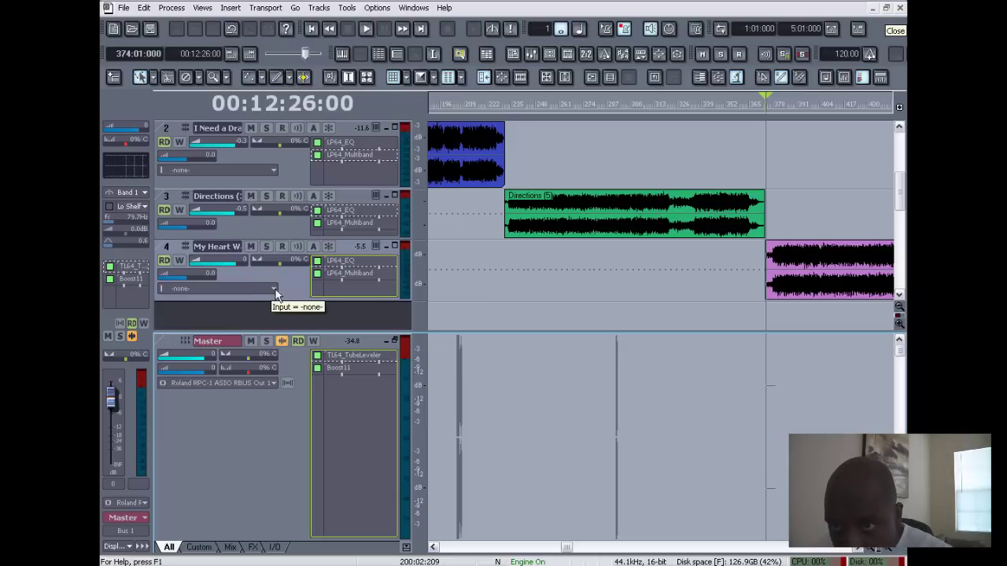
pyautogui.moveTo(298, 306)
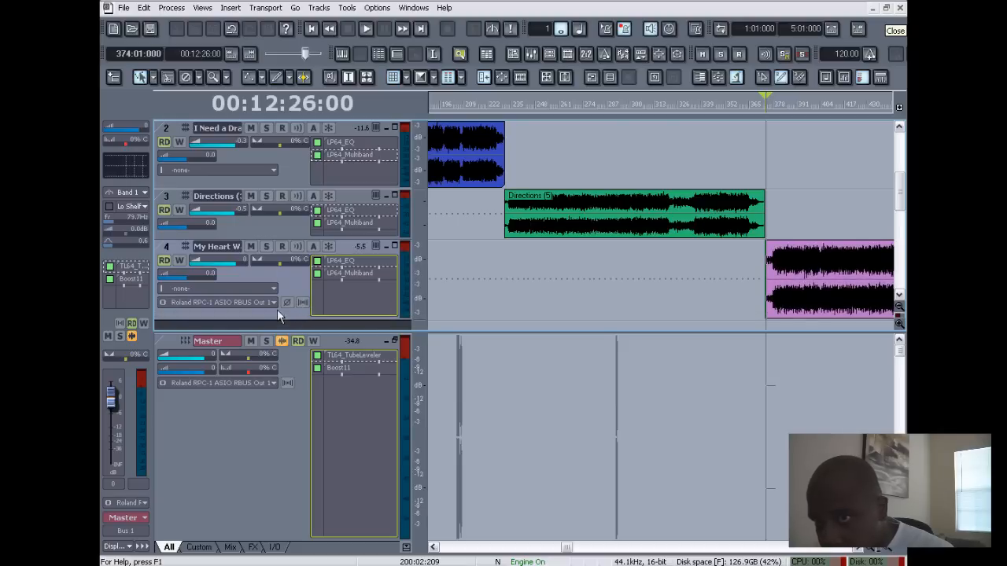
# - Route the My Heart Wanna Dance track's output to the Master bus
pyautogui.click(272, 302)
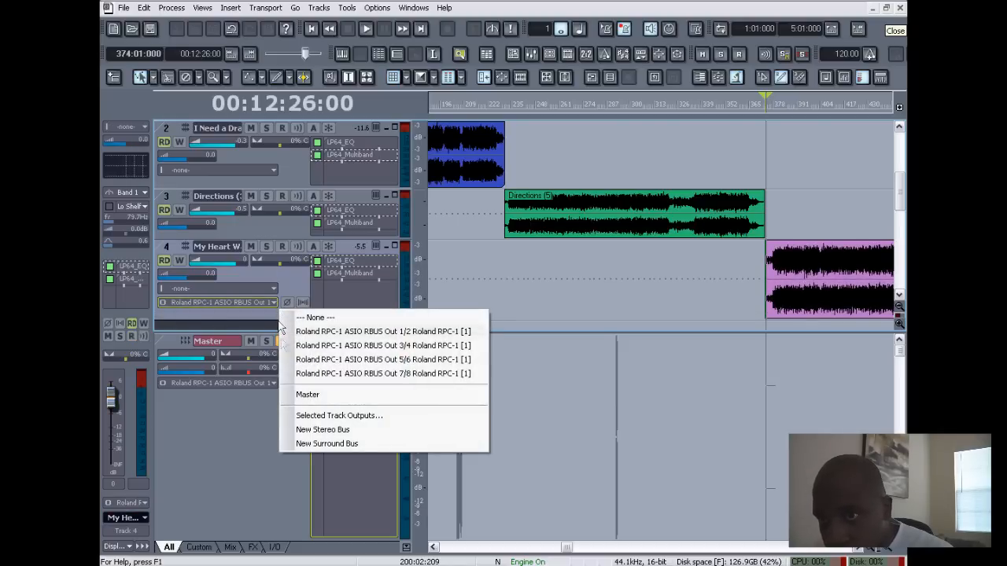
pyautogui.click(308, 394)
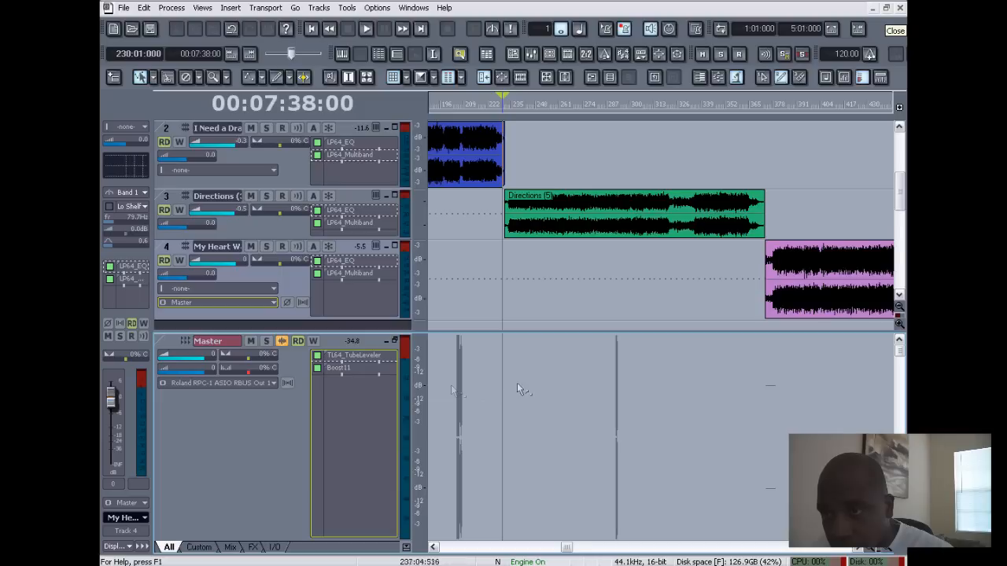
pyautogui.moveTo(353, 398)
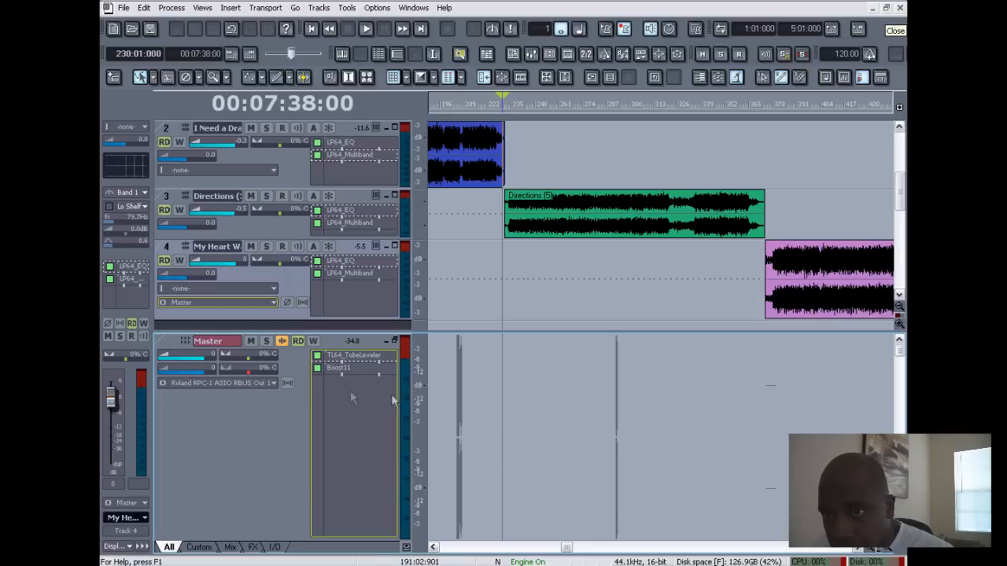
pyautogui.moveTo(298, 448)
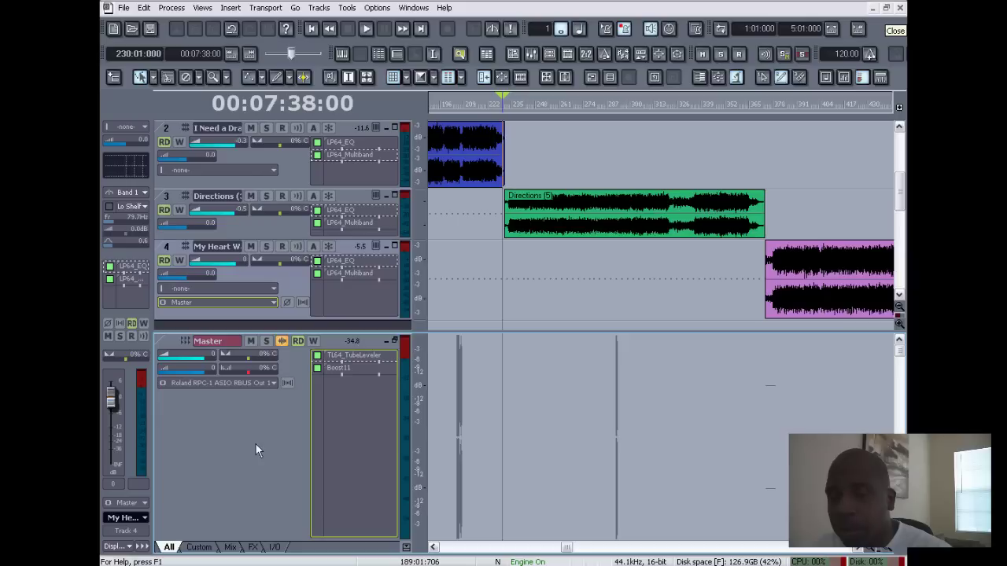
pyautogui.moveTo(285, 444)
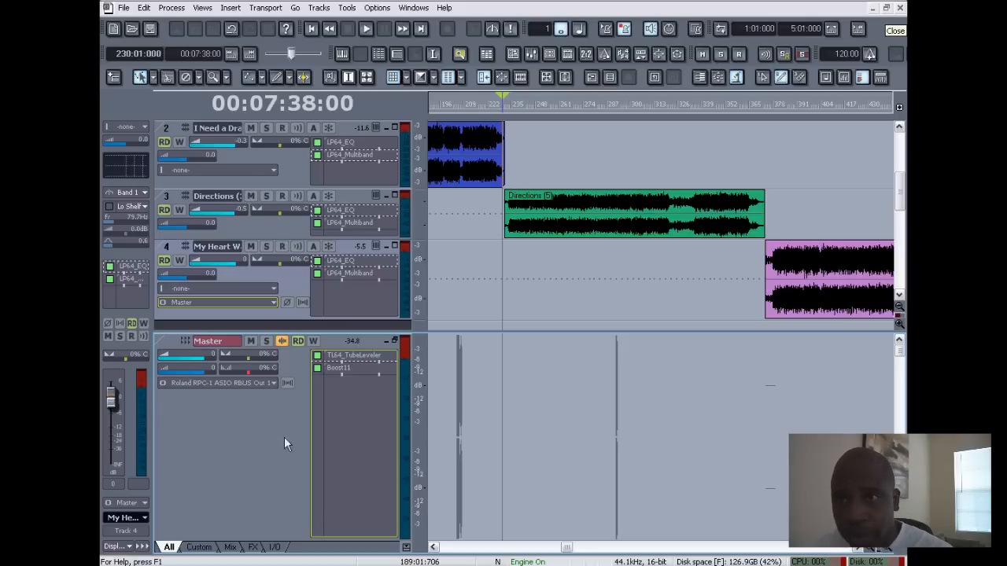
pyautogui.moveTo(334, 404)
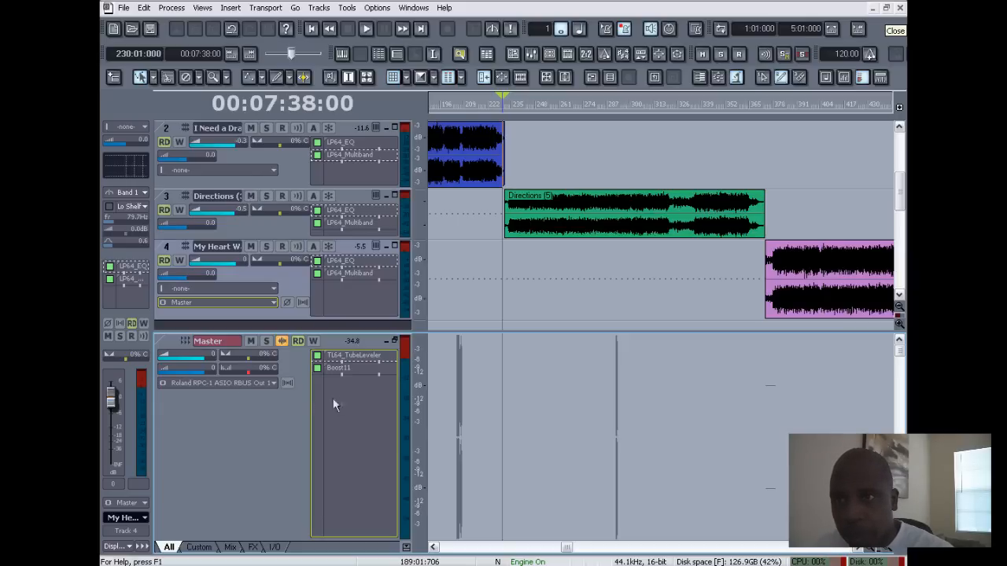
pyautogui.moveTo(335, 404)
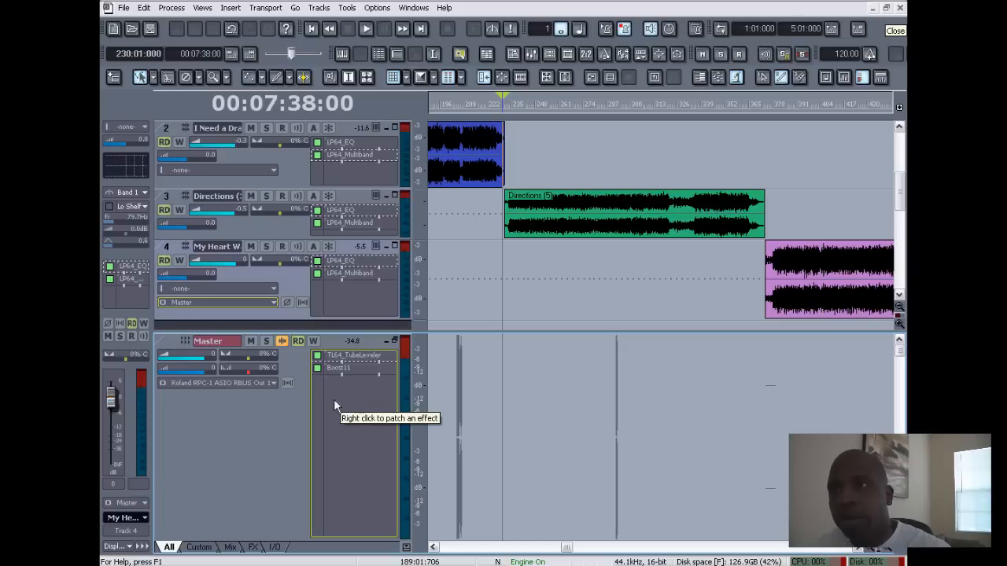
pyautogui.moveTo(353, 412)
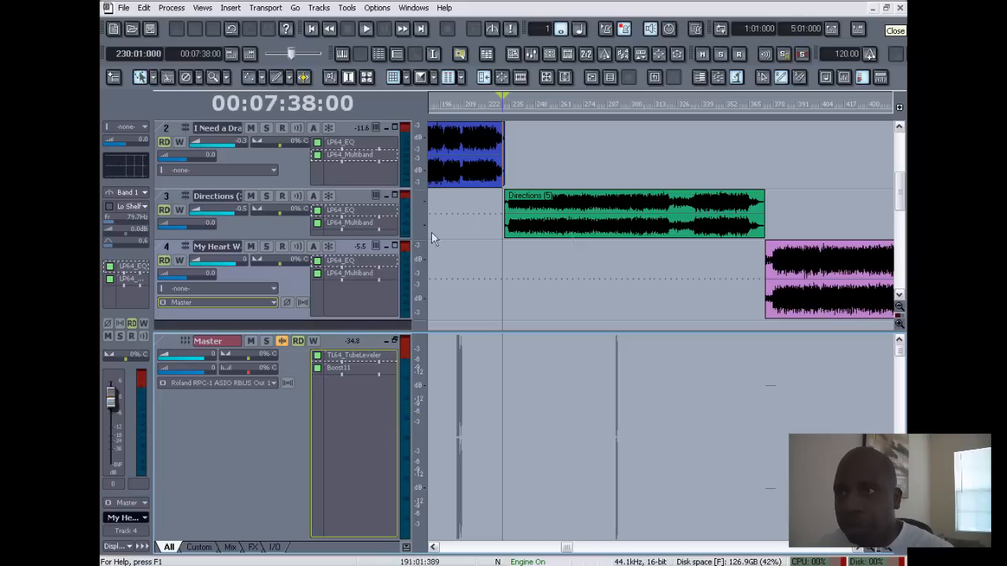
pyautogui.moveTo(358, 354)
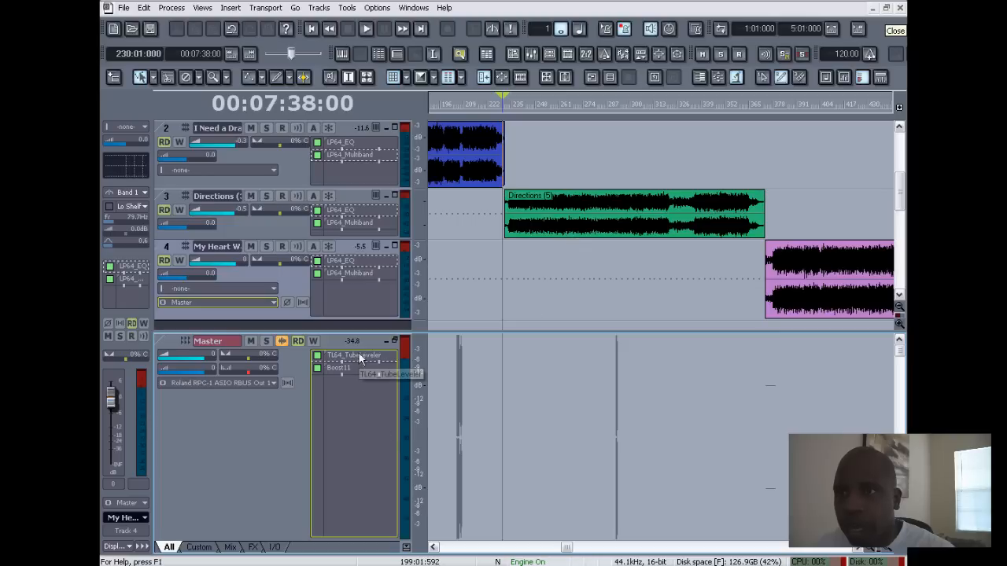
pyautogui.moveTo(361, 355)
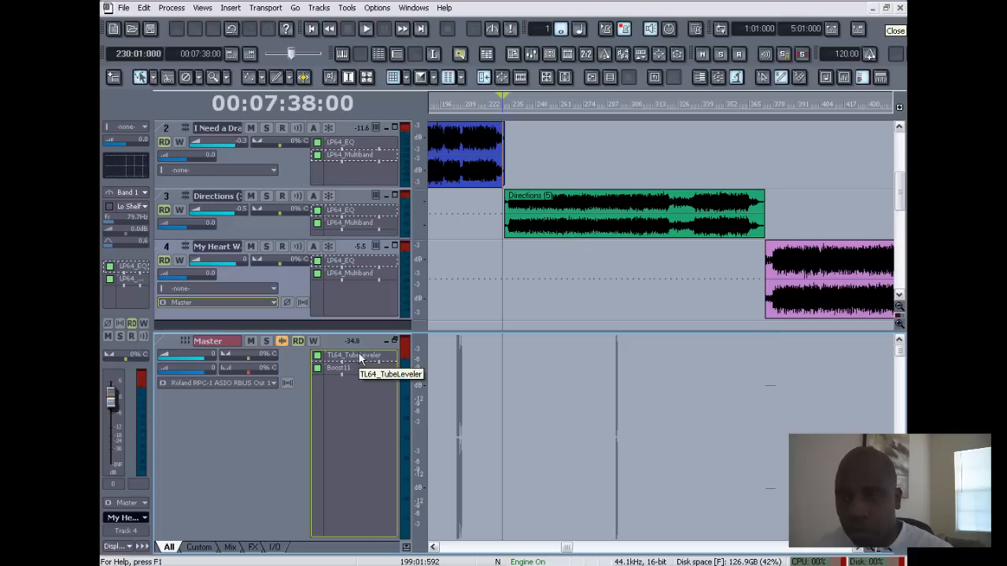
pyautogui.moveTo(342, 372)
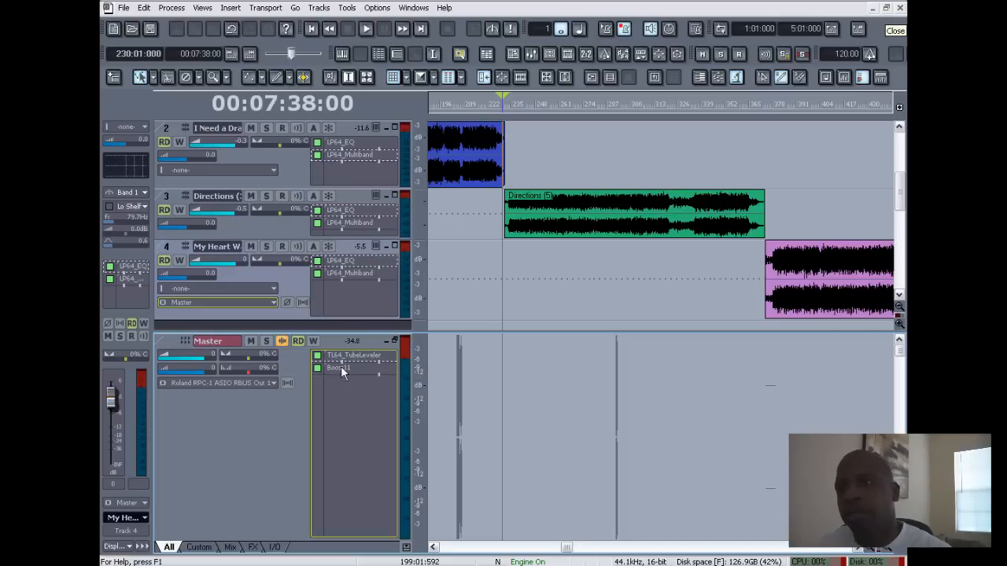
pyautogui.doubleClick(339, 368)
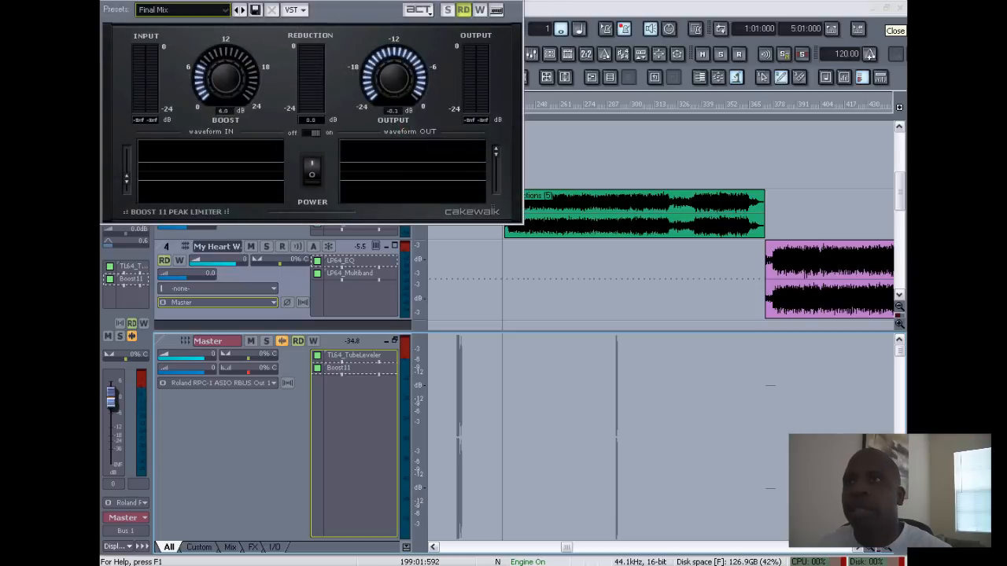
pyautogui.click(271, 9)
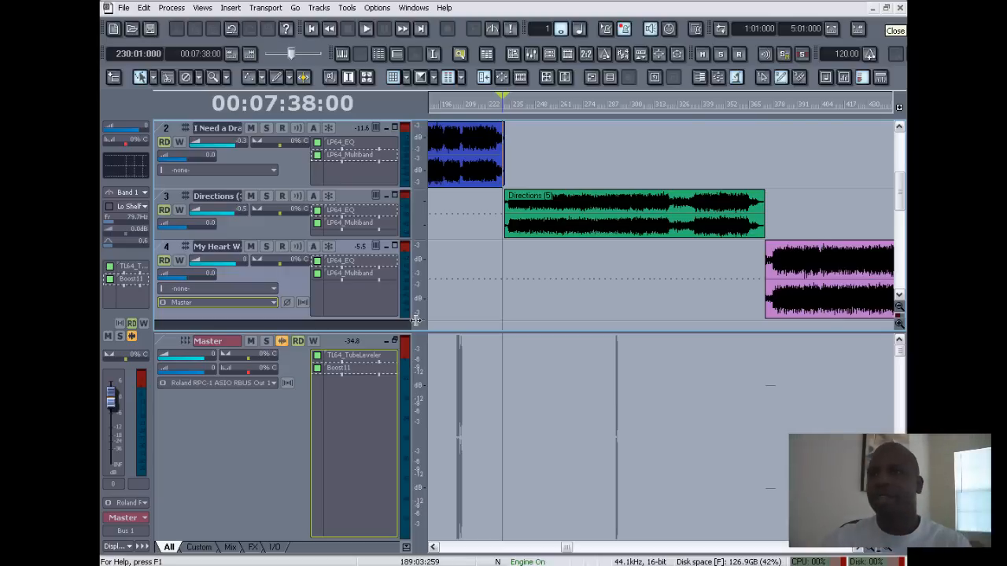
pyautogui.moveTo(546, 313)
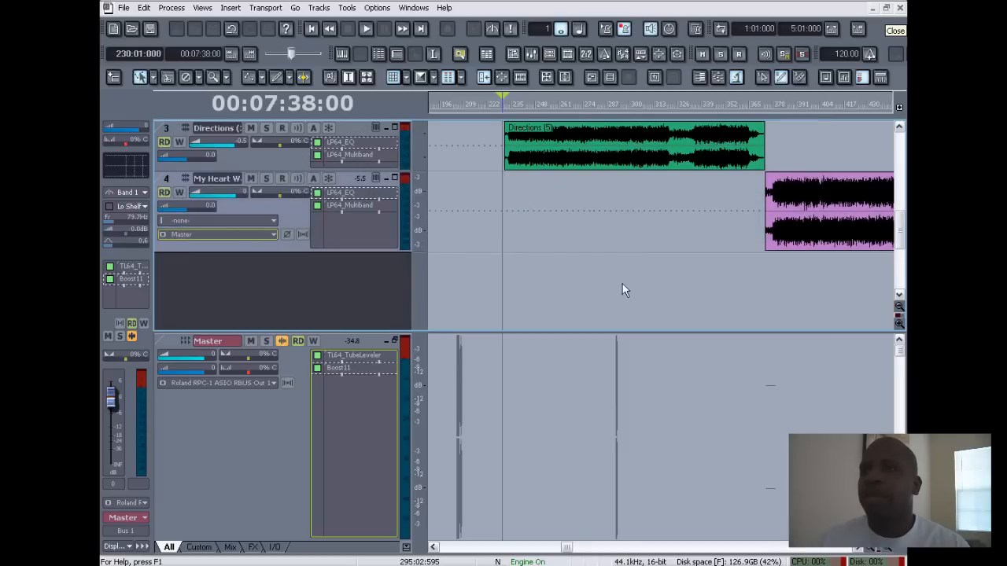
# - Start playback and open the Master bus Boost11 limiter to watch gain reduction
pyautogui.click(365, 29)
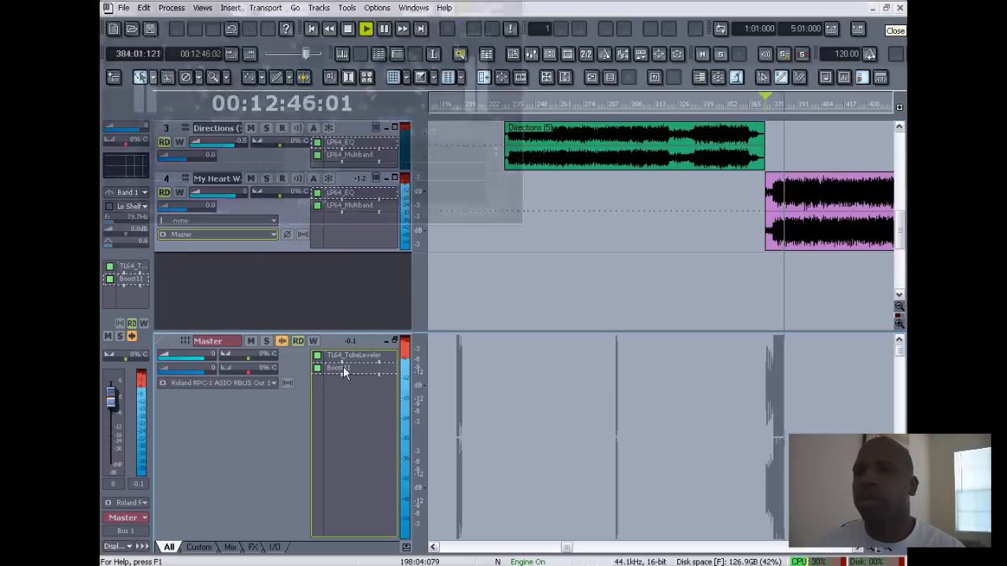
pyautogui.doubleClick(339, 367)
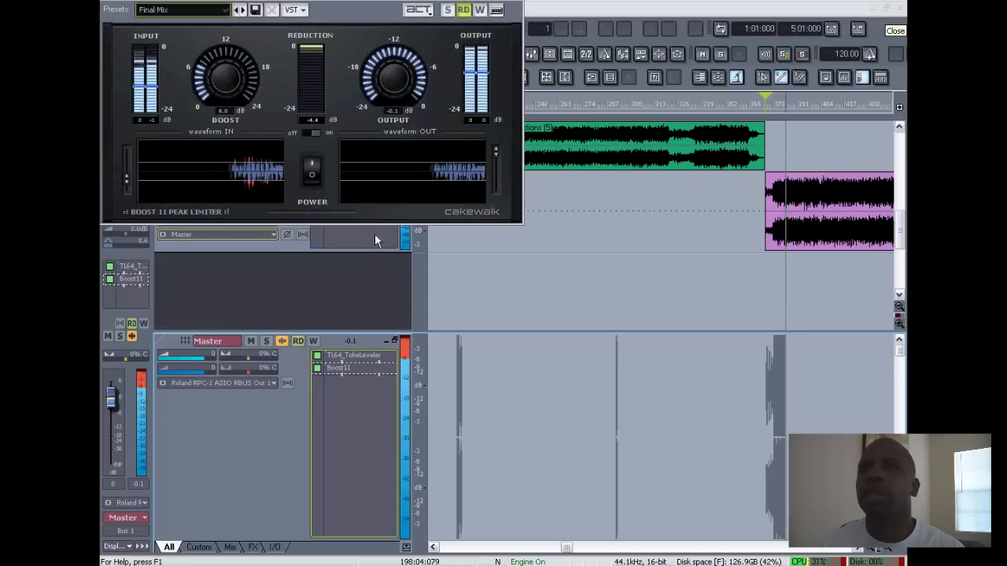
pyautogui.moveTo(340, 233)
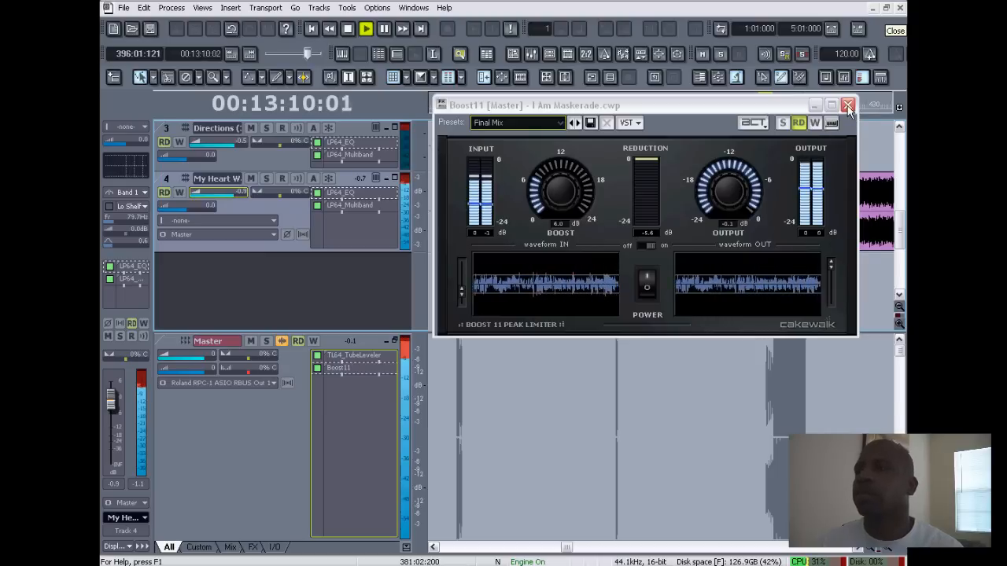
# - During playback, shape track 4's LP-64 EQ: 34 Hz ~4 dB, 486 Hz ~2.5 dB, slight 20 kHz lift
pyautogui.click(848, 105)
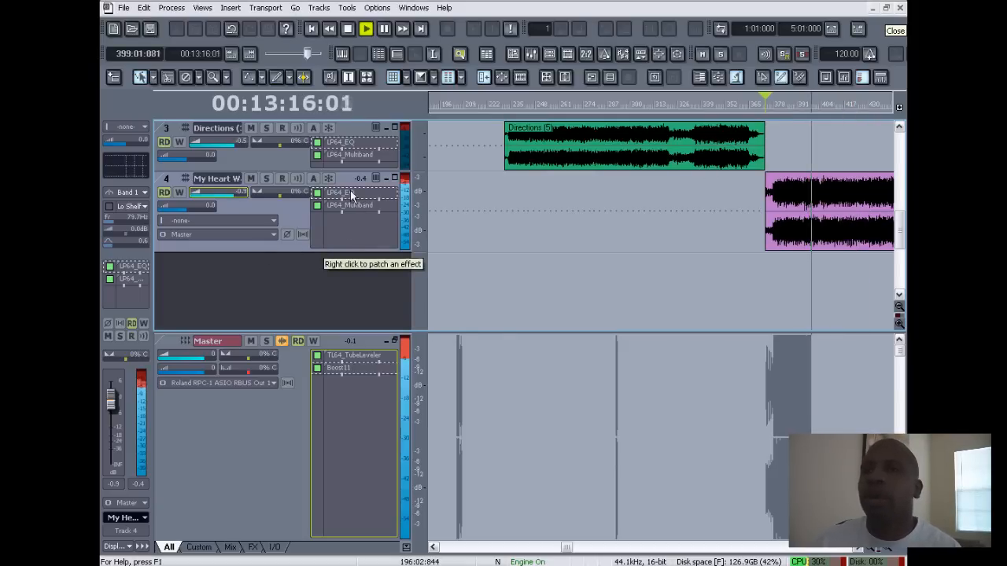
pyautogui.doubleClick(340, 192)
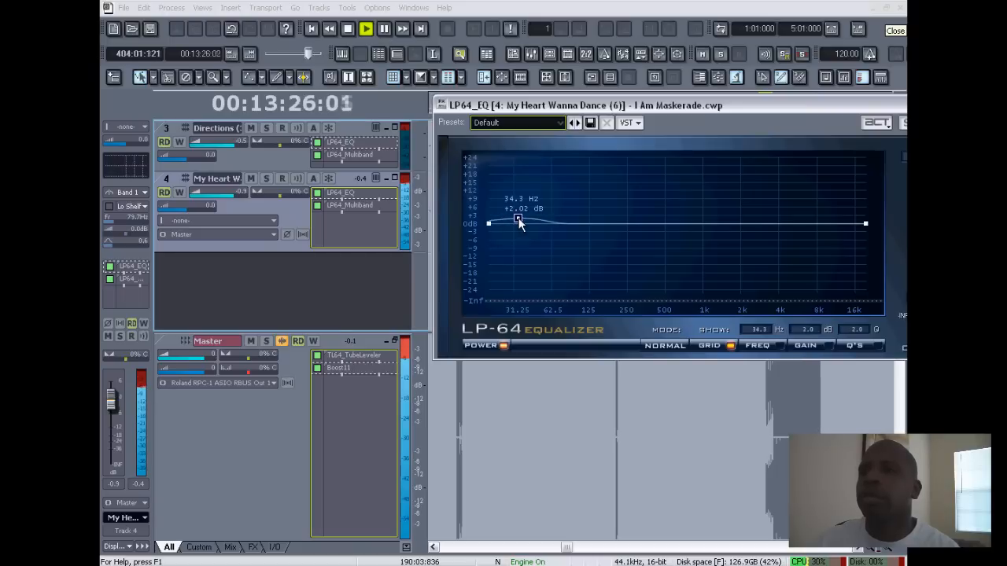
pyautogui.moveTo(518, 218); pyautogui.dragTo(490, 221)
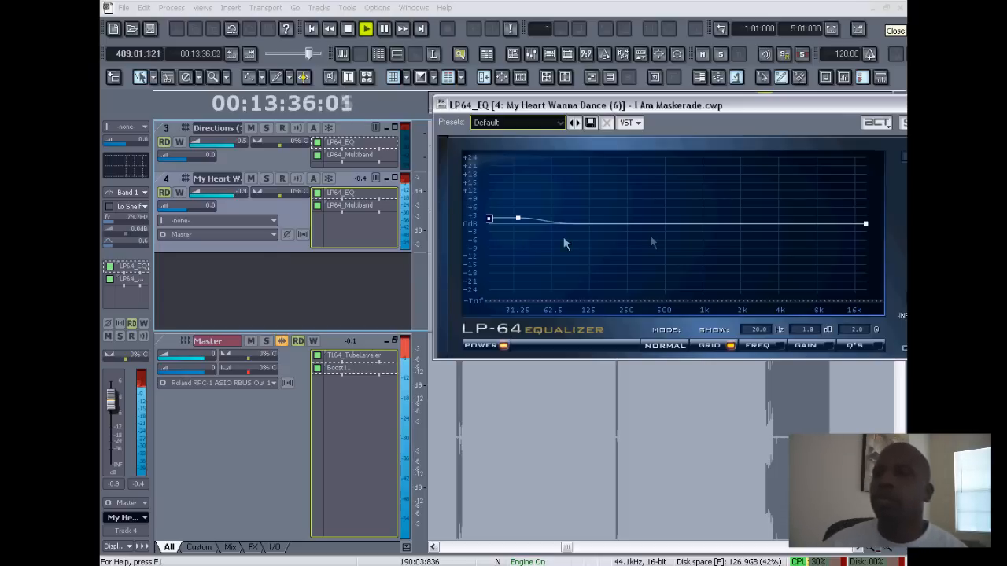
pyautogui.moveTo(653, 234)
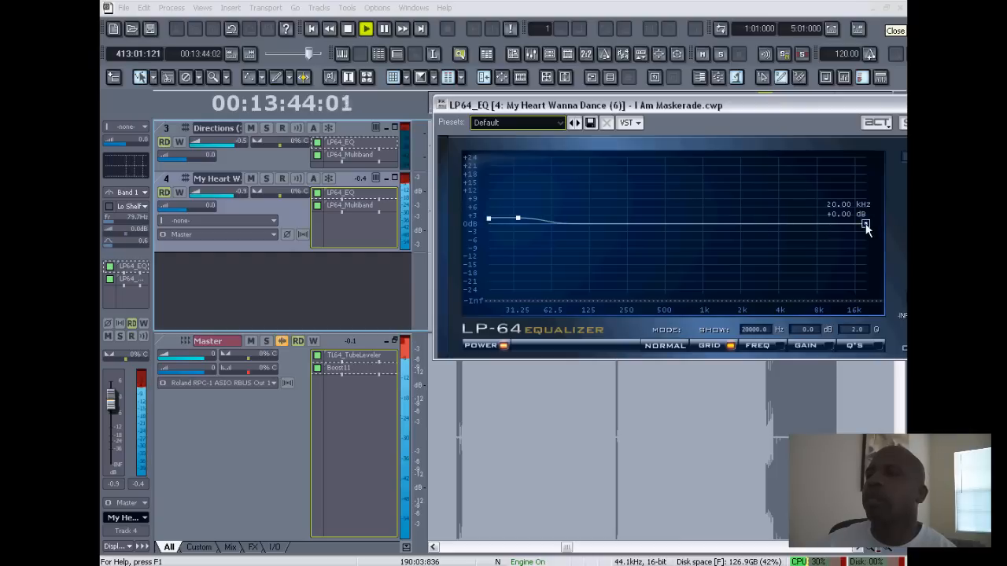
pyautogui.moveTo(866, 225); pyautogui.dragTo(866, 218)
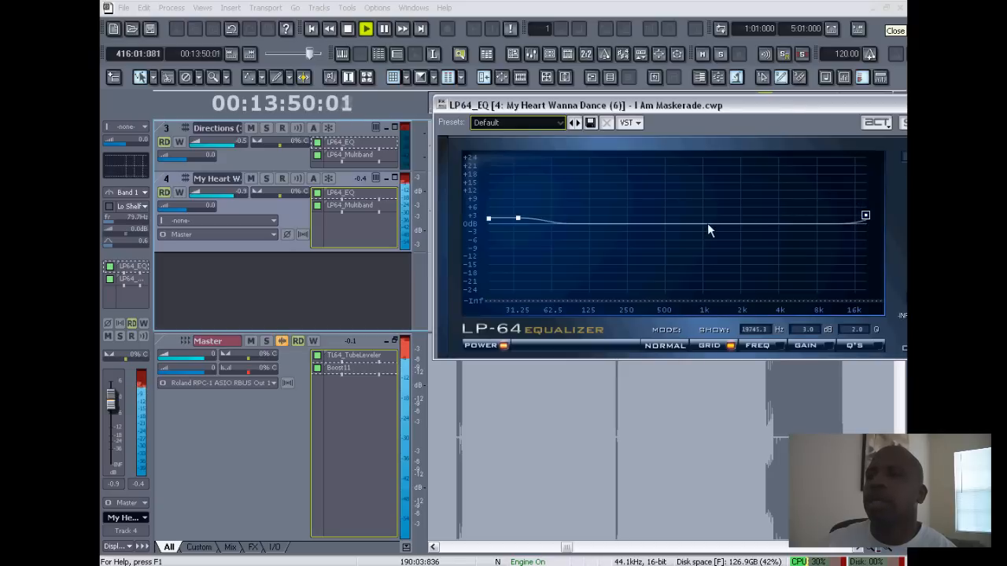
pyautogui.moveTo(647, 229)
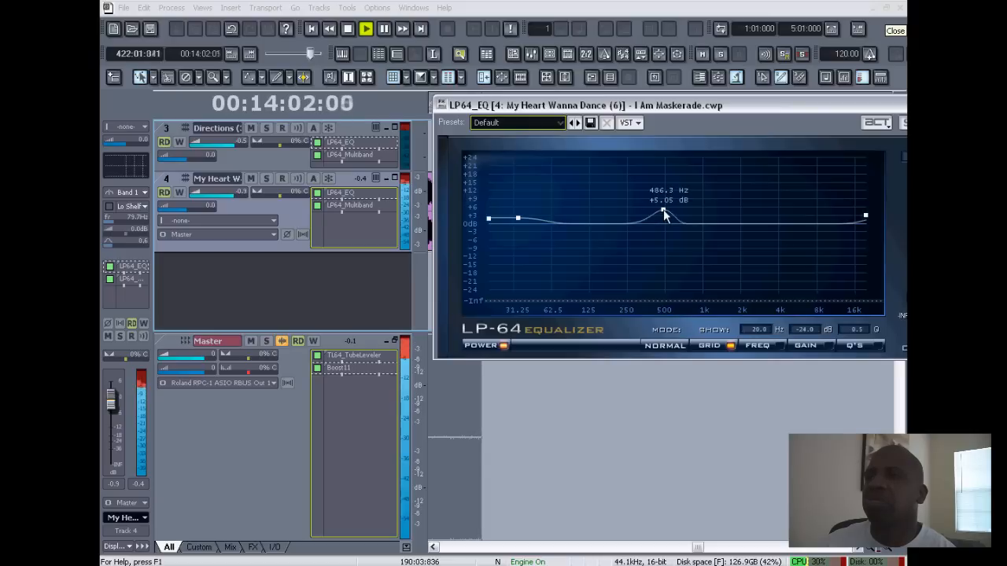
pyautogui.moveTo(661, 213); pyautogui.dragTo(663, 219)
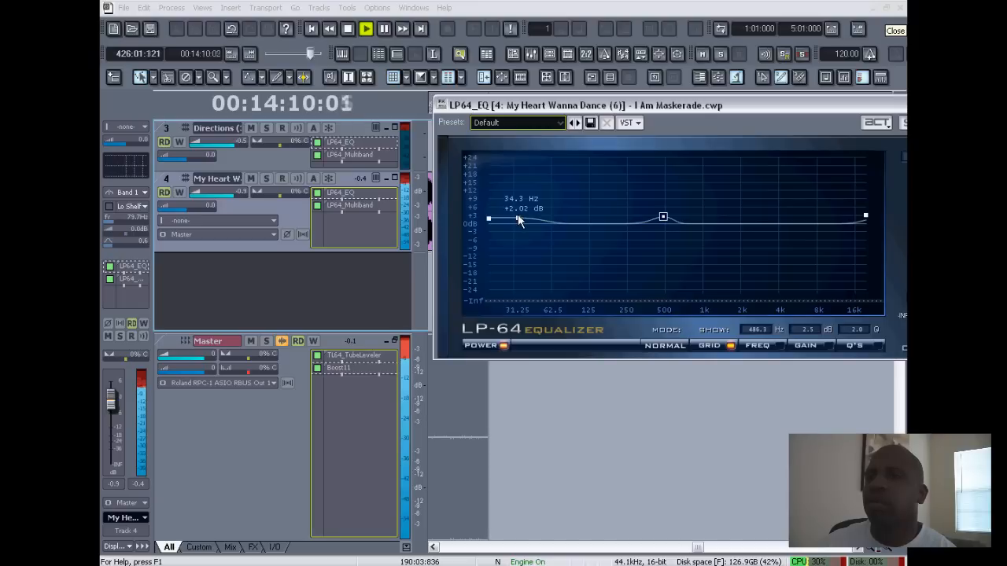
pyautogui.moveTo(515, 220); pyautogui.dragTo(515, 214)
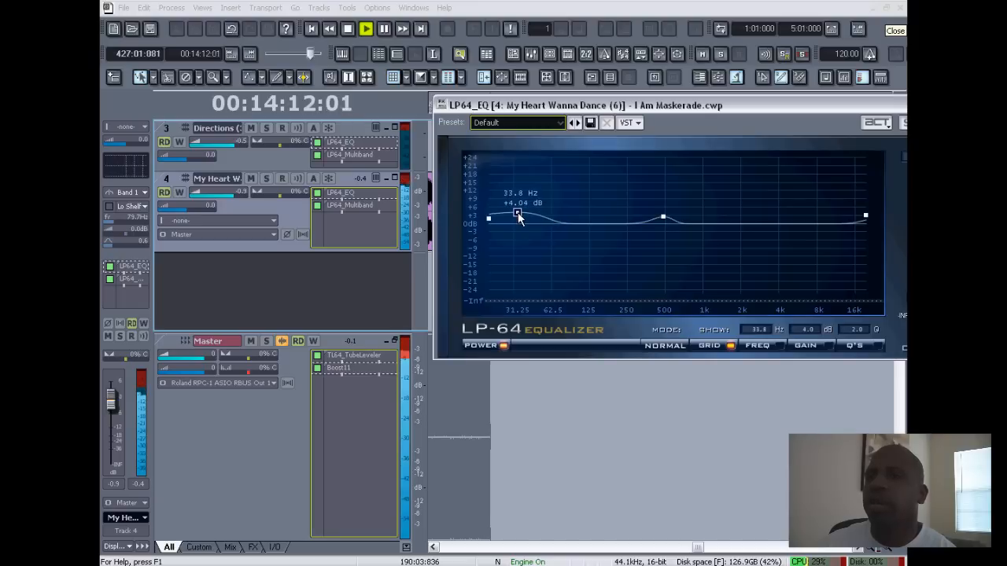